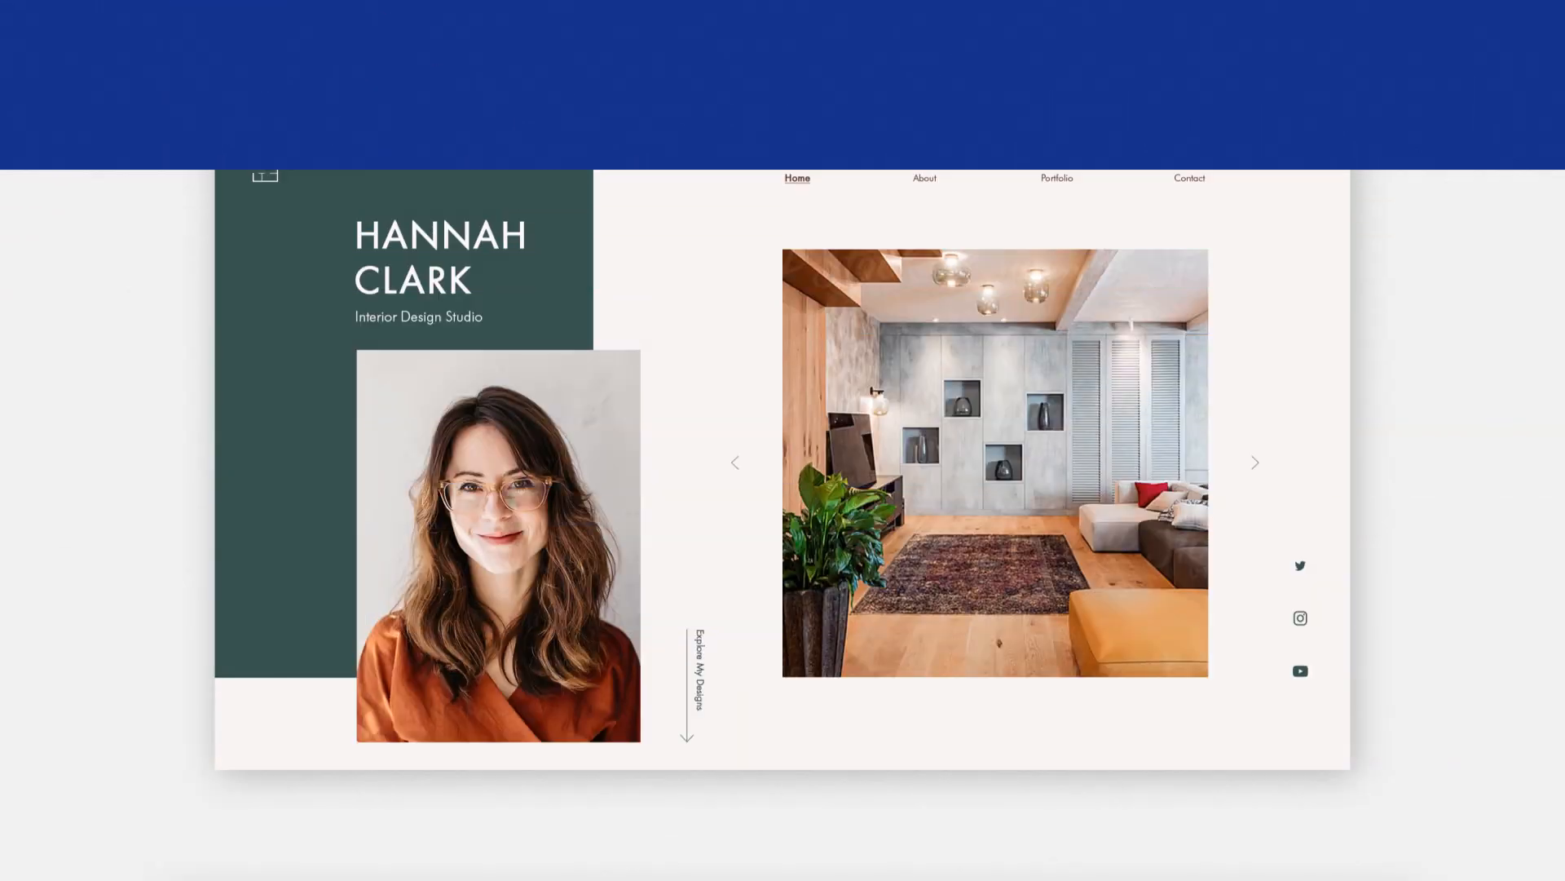
# Step: Scroll the Home page past About and My Services to the empty Recent Projects heading
pyautogui.scroll(-3)
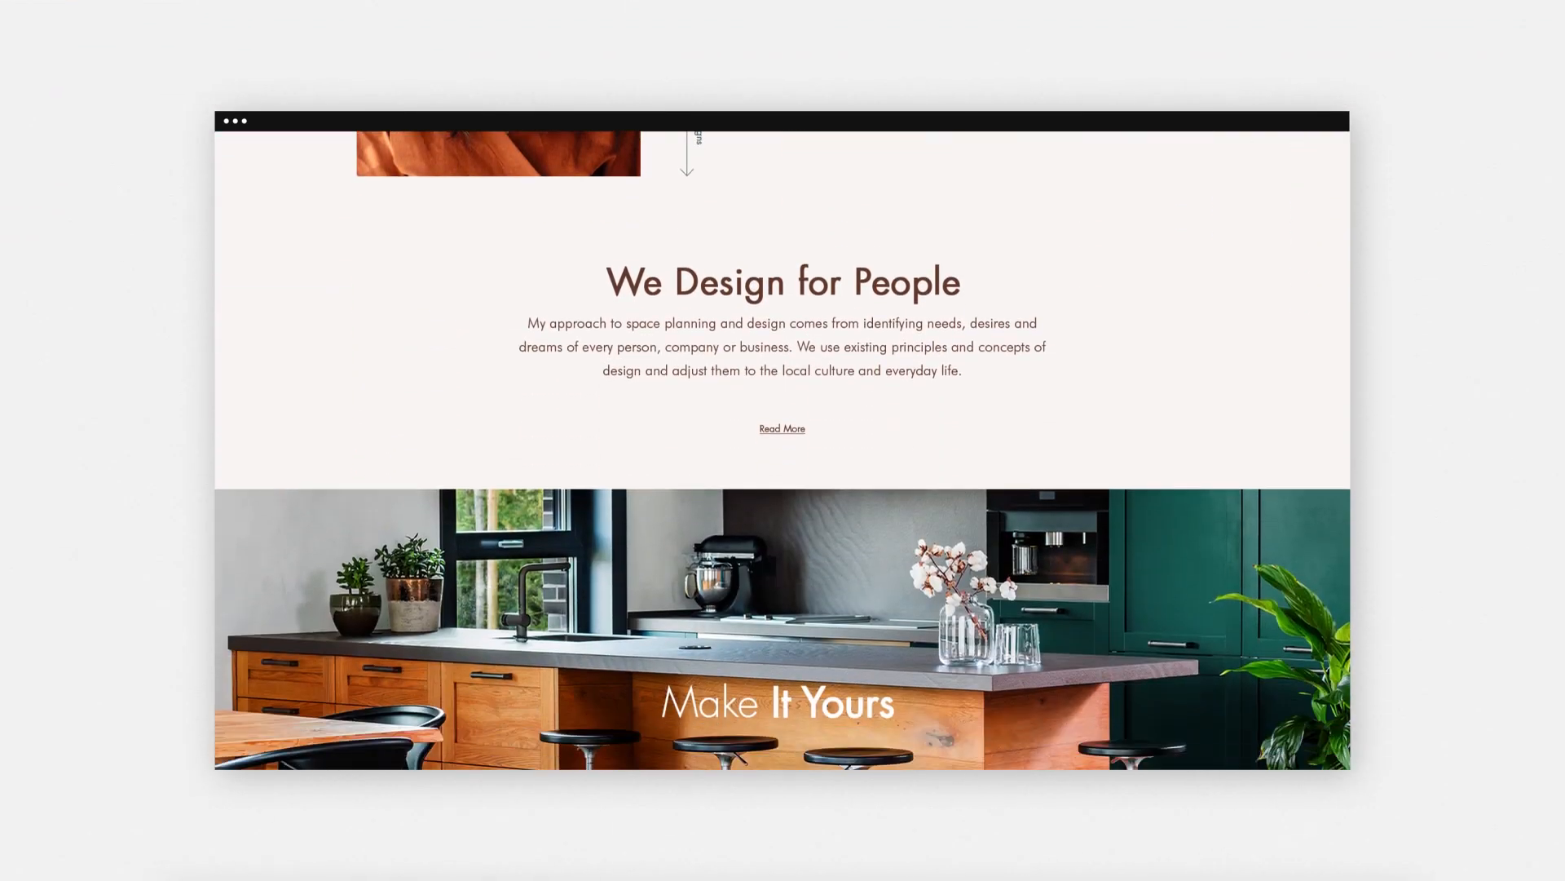
pyautogui.scroll(-3)
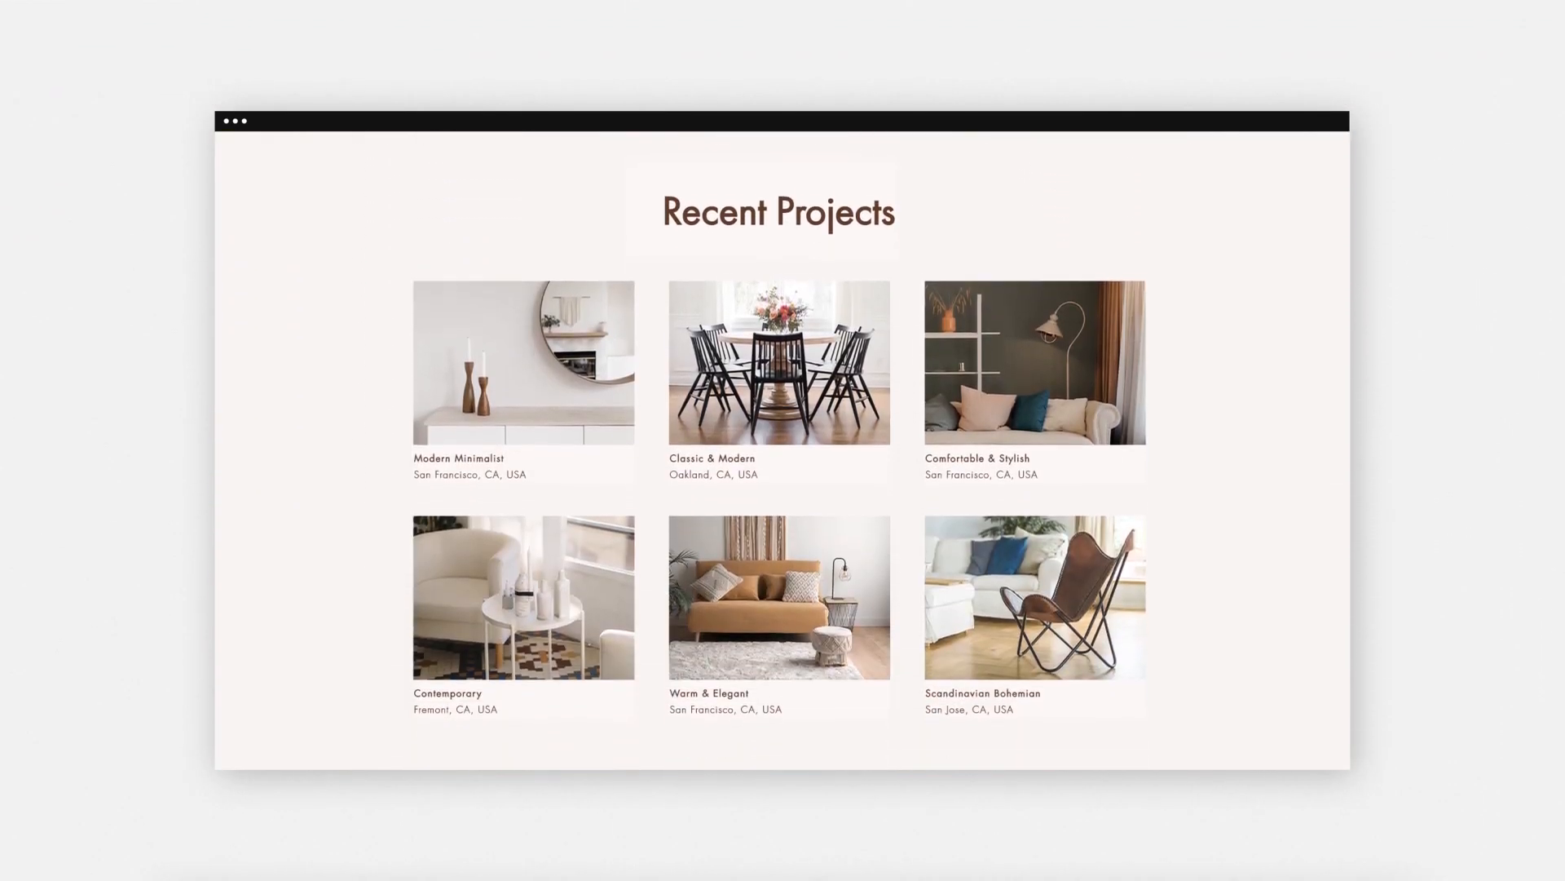
pyautogui.scroll(3)
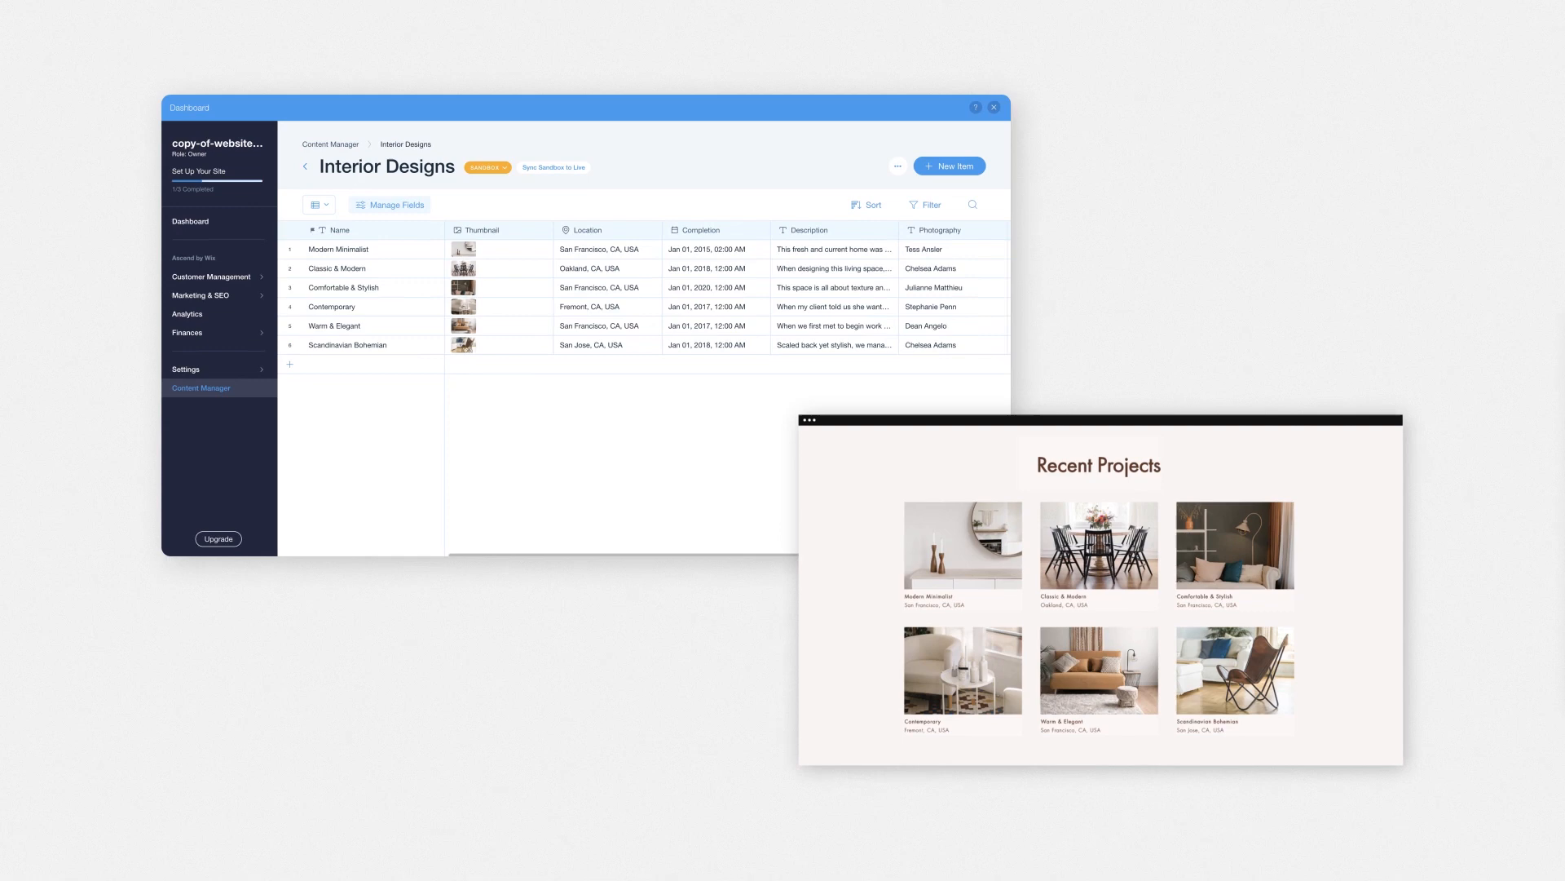
pyautogui.click(947, 166)
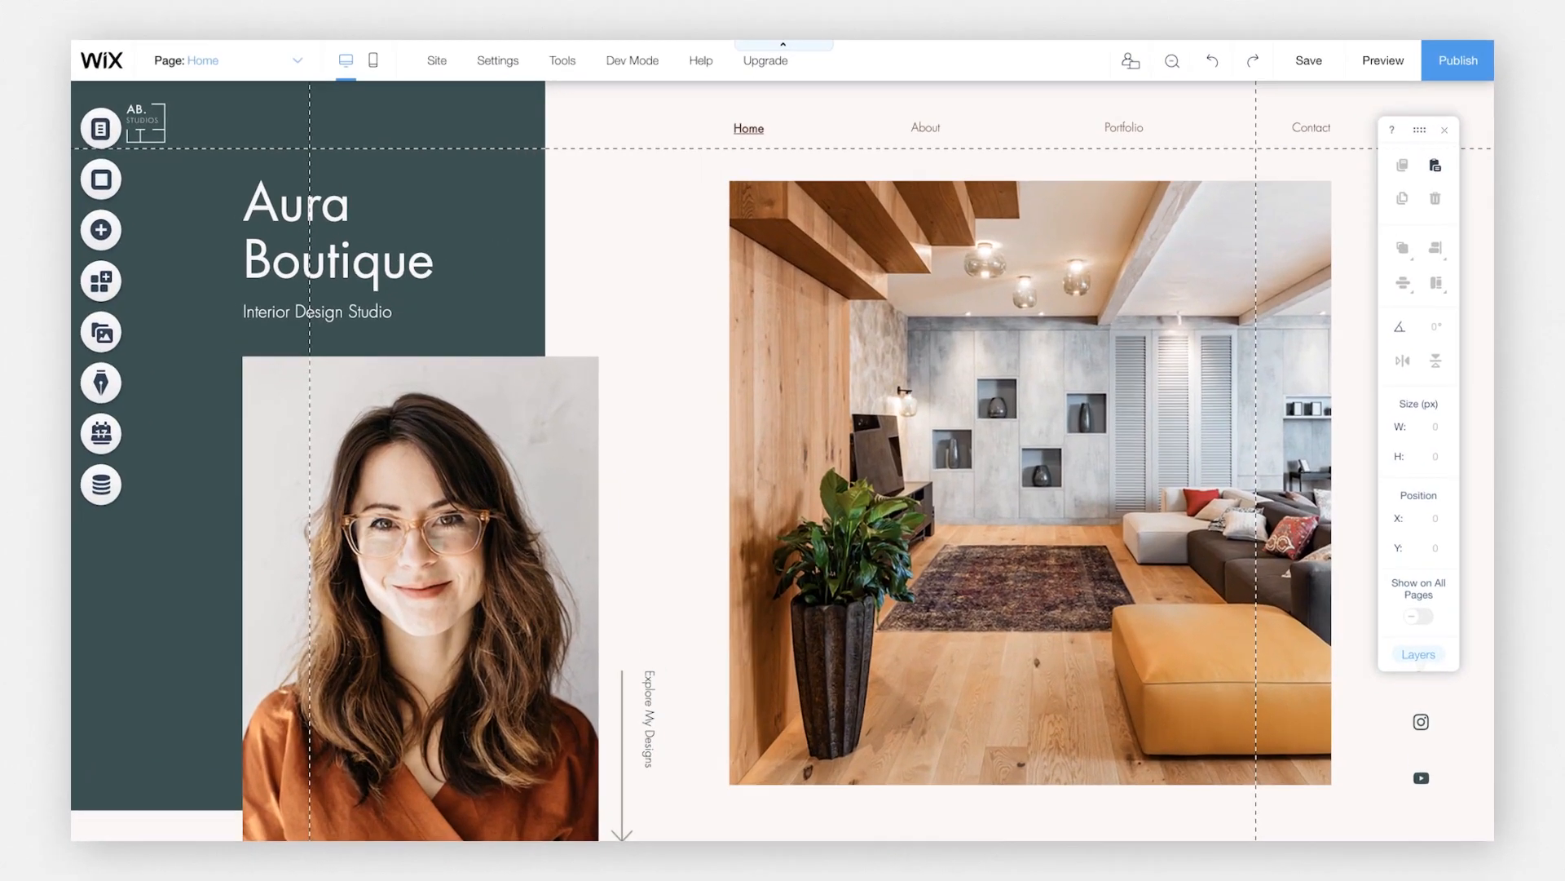
pyautogui.scroll(-3)
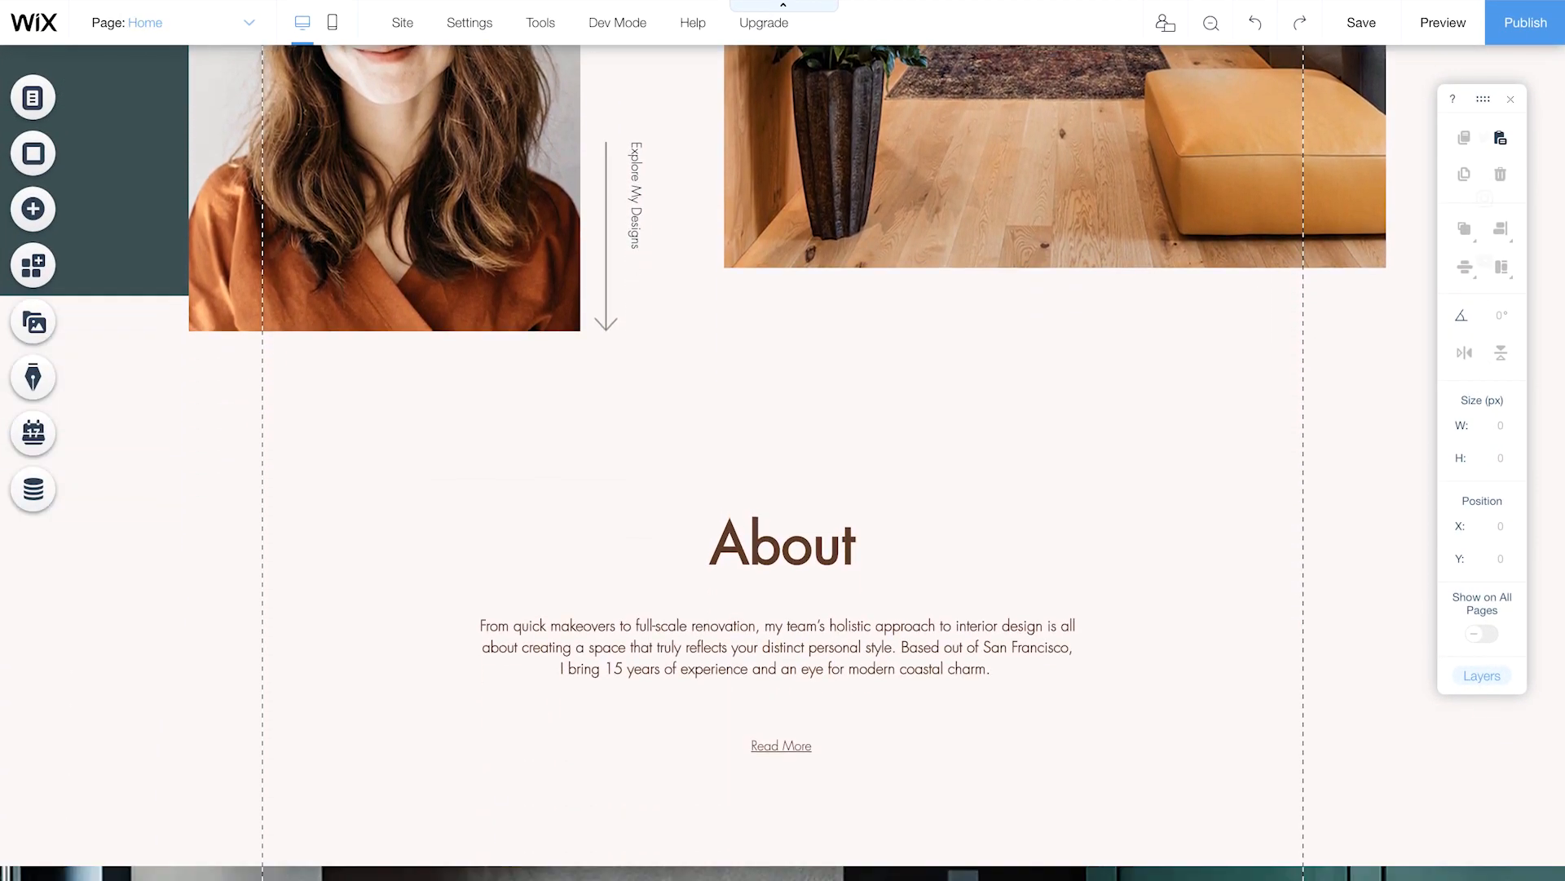
pyautogui.scroll(-3)
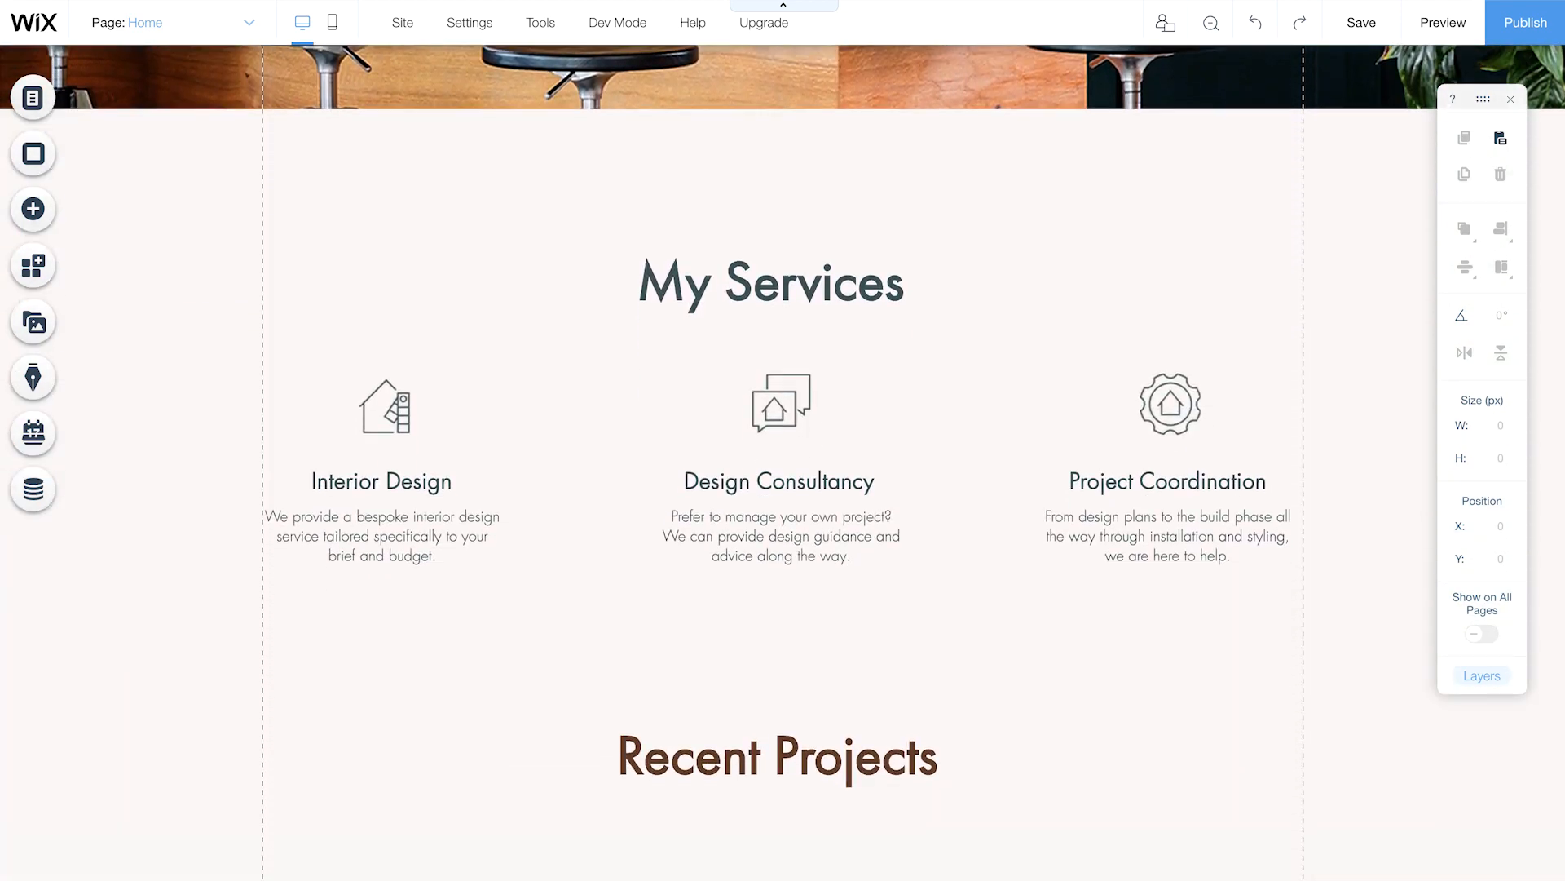
pyautogui.scroll(-3)
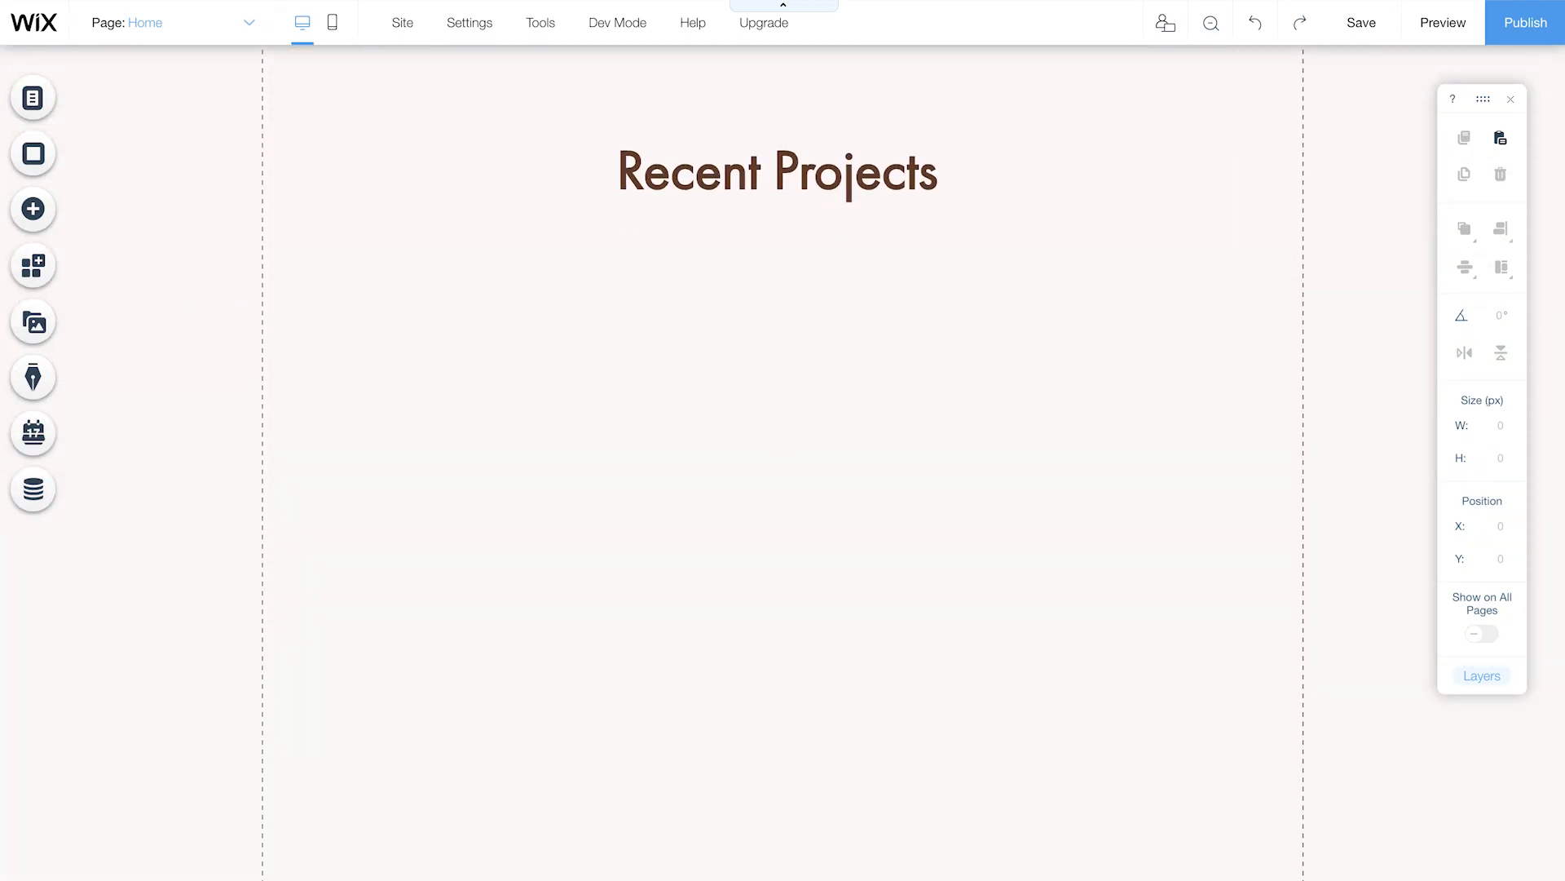
# Step: Add the three-column image repeater from Lists & Grids under the Recent Projects heading
pyautogui.click(33, 209)
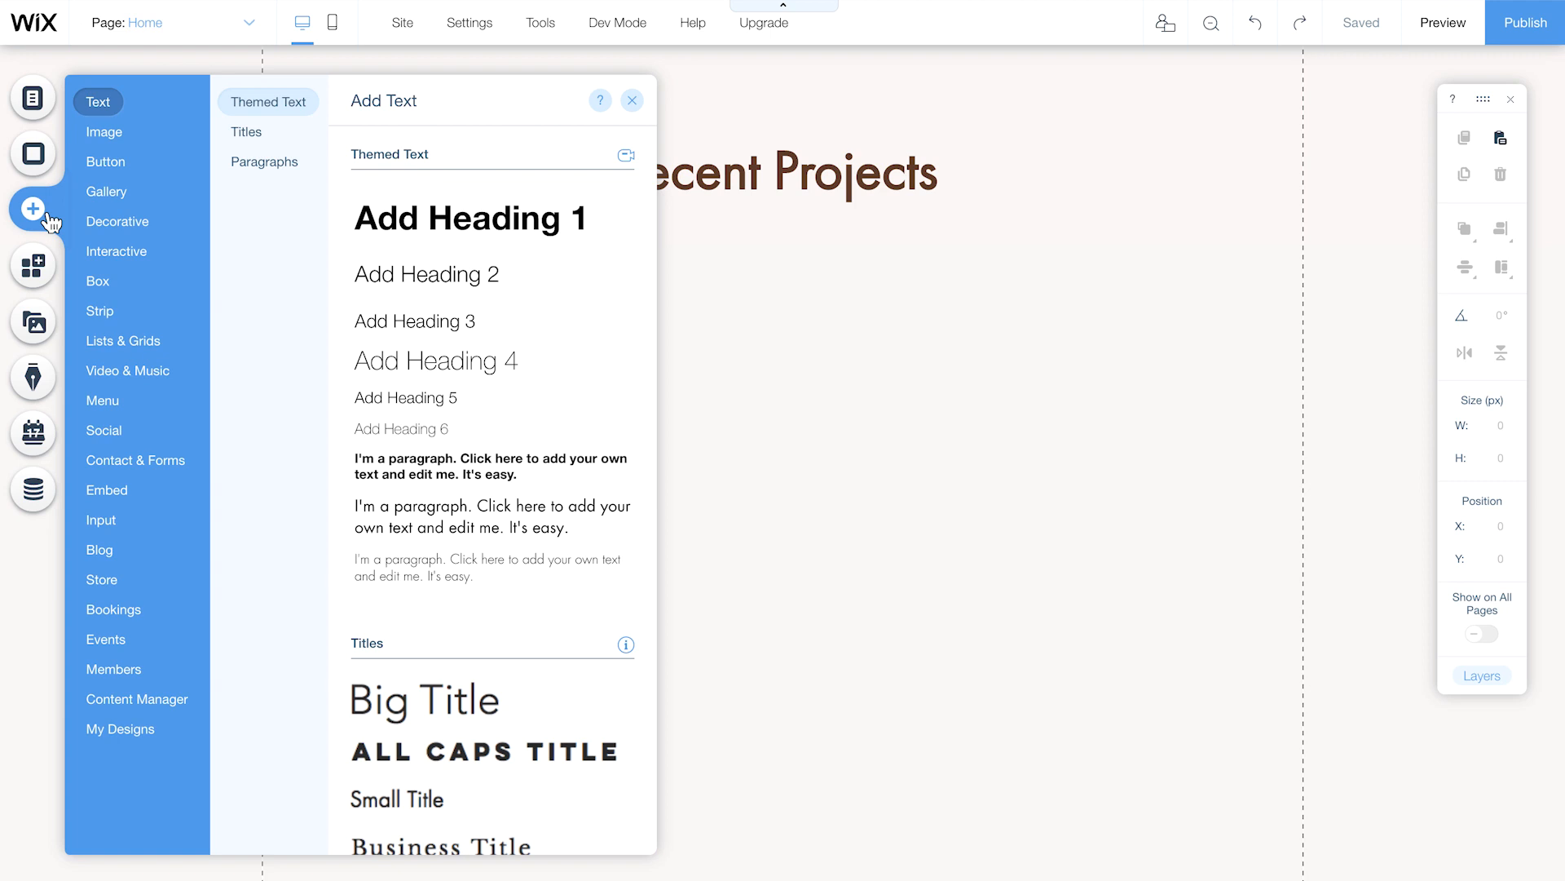
pyautogui.click(122, 341)
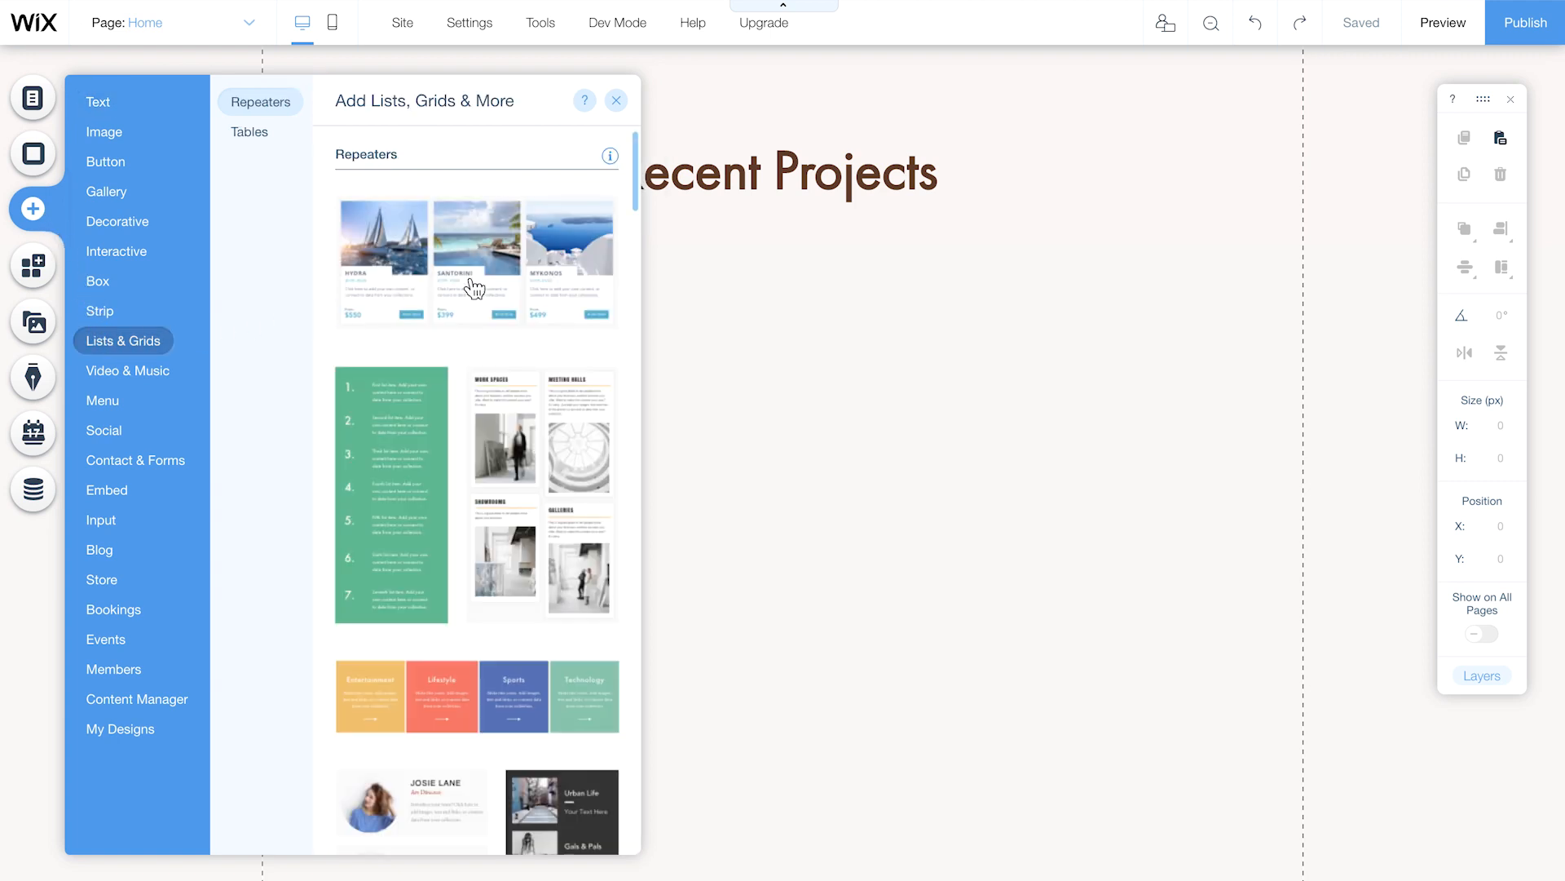
pyautogui.click(477, 259)
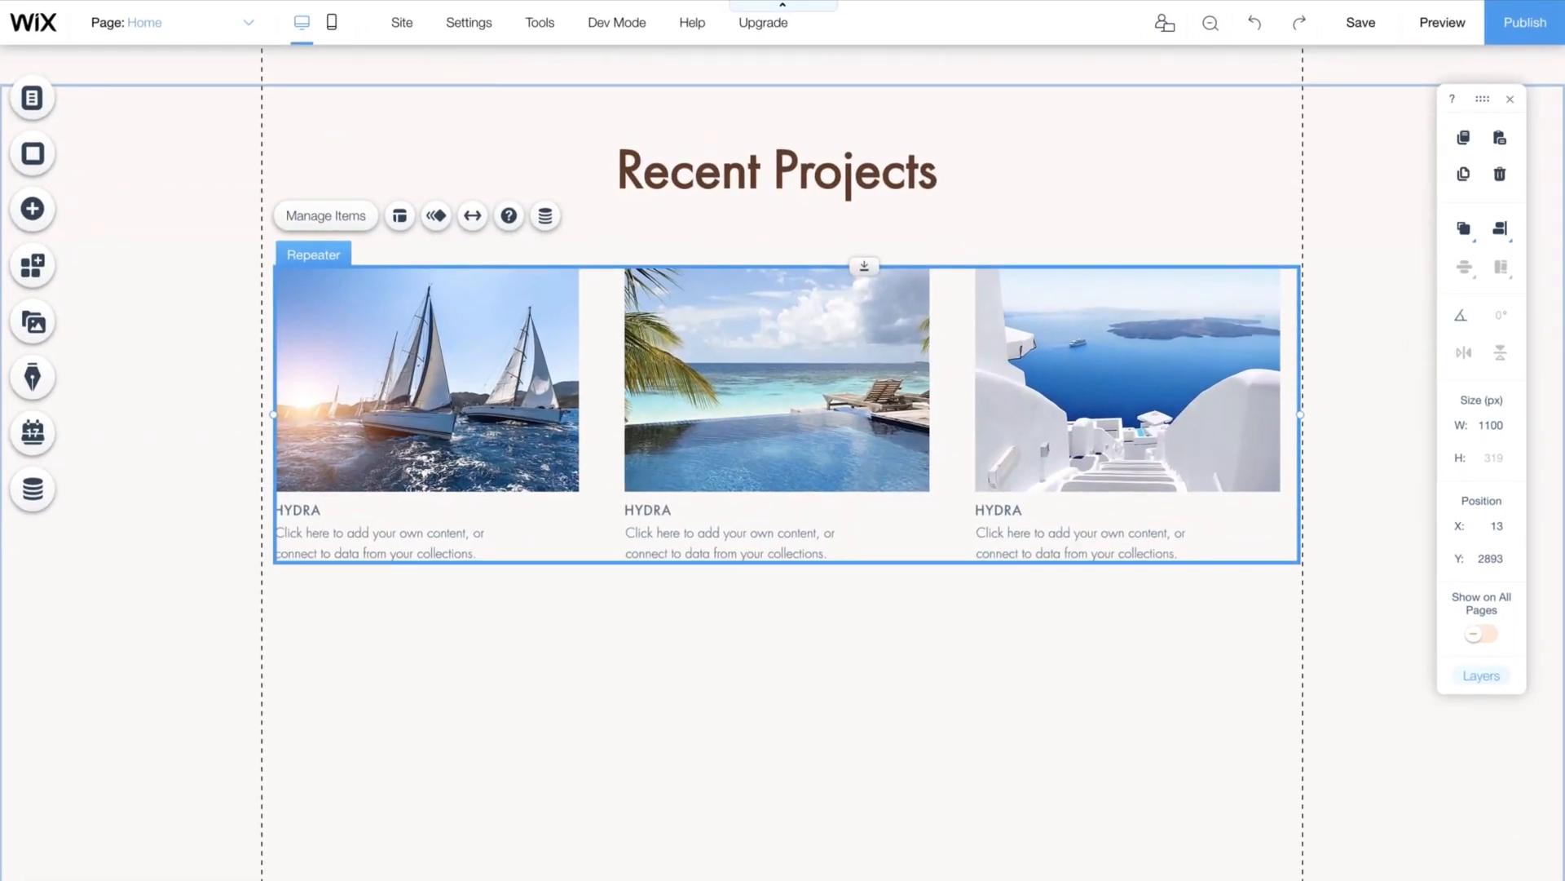
pyautogui.moveTo(544, 215)
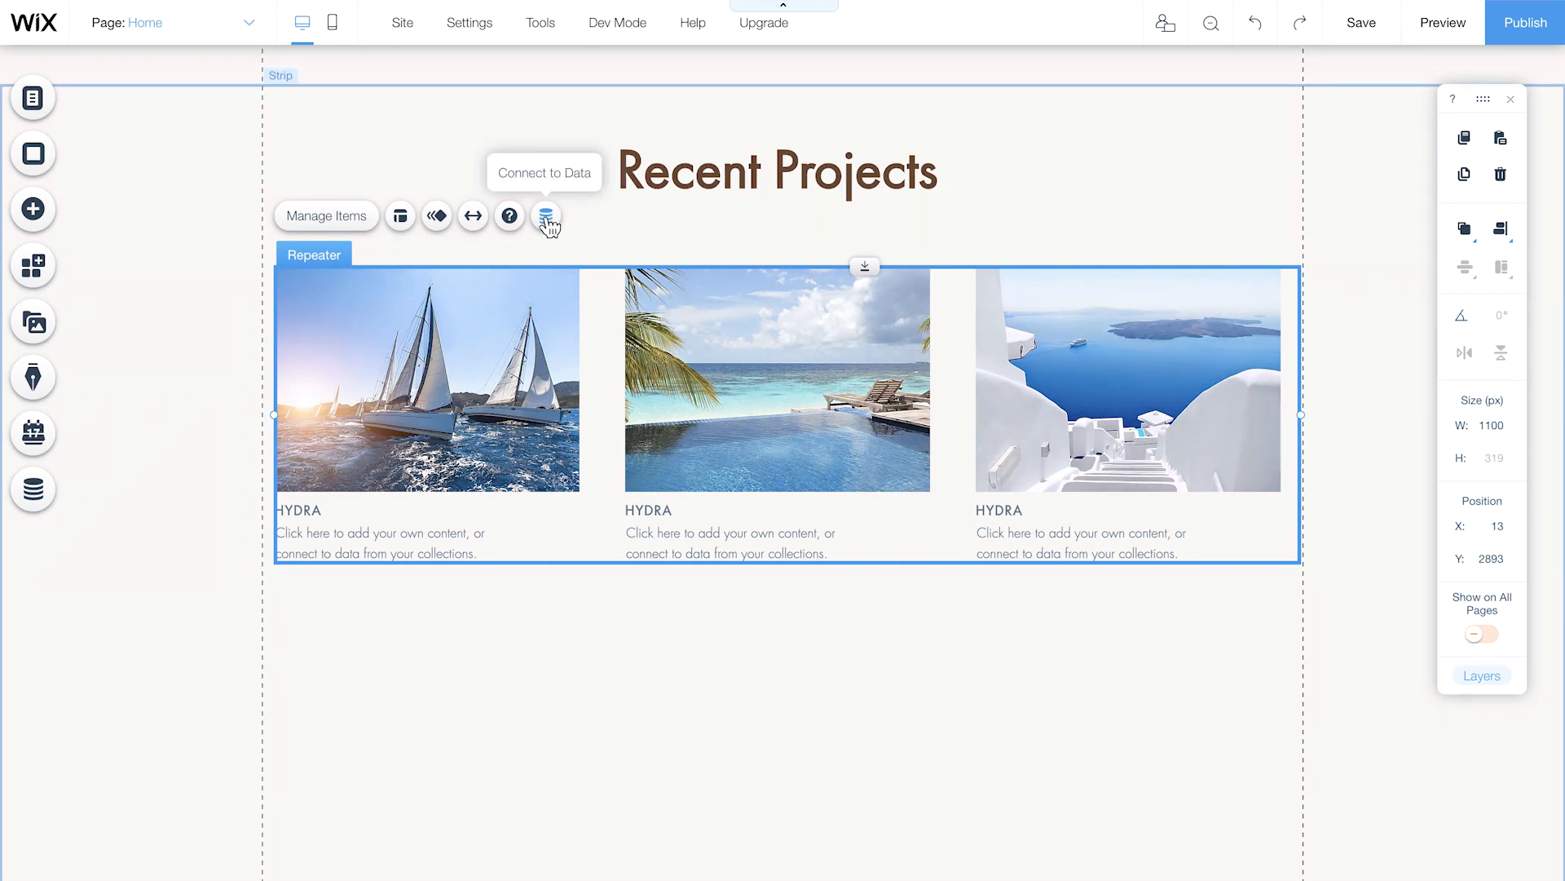
# Step: Create a Homepage Repeater dataset from the Interior Designs collection for the repeater
pyautogui.click(545, 215)
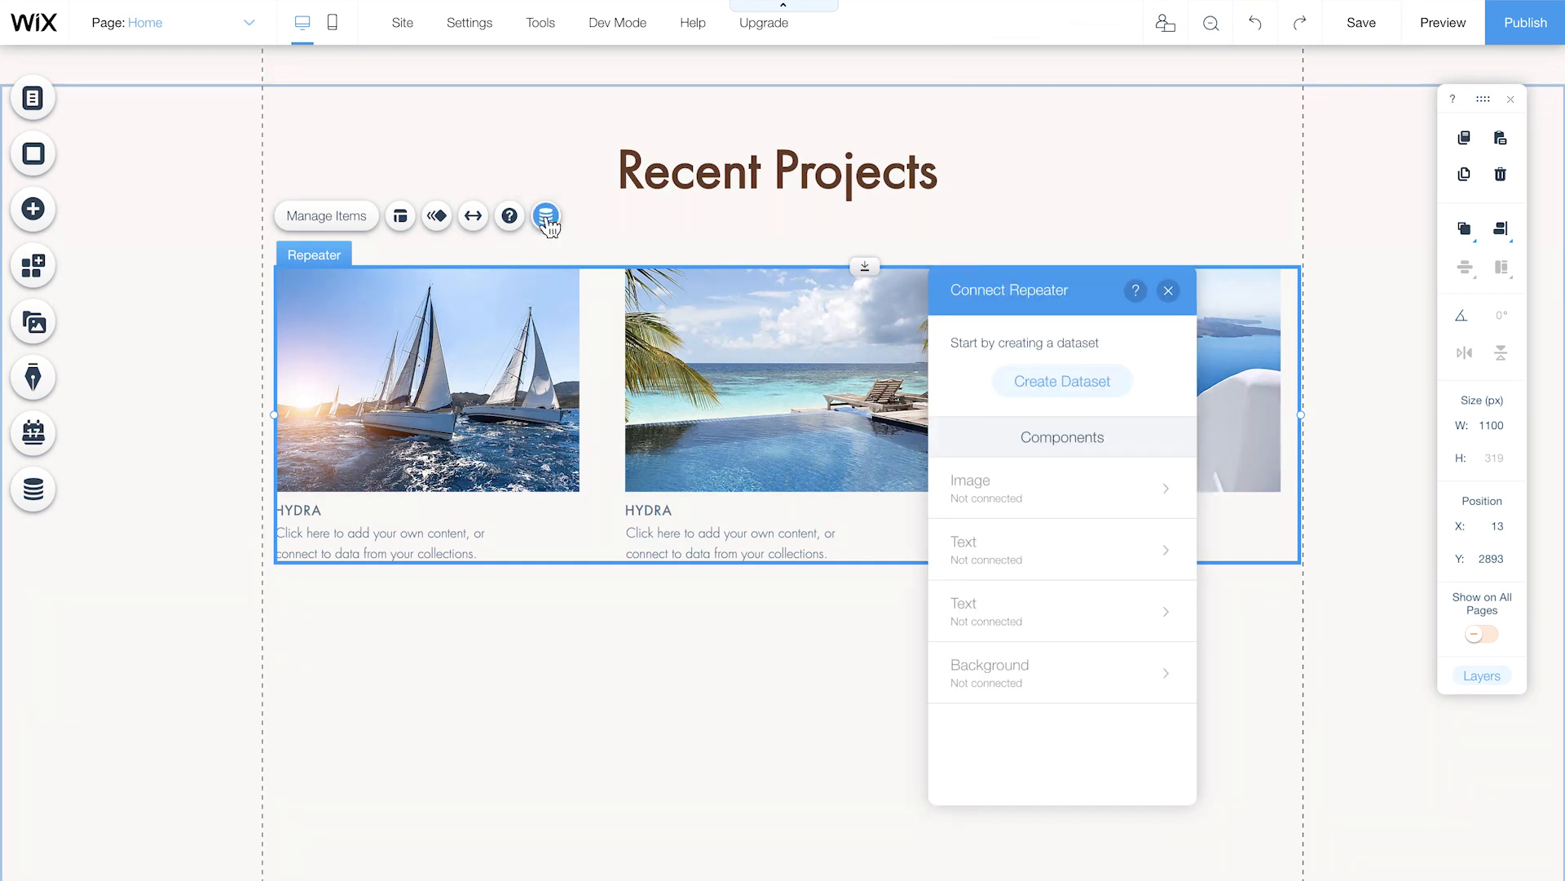
pyautogui.click(1061, 380)
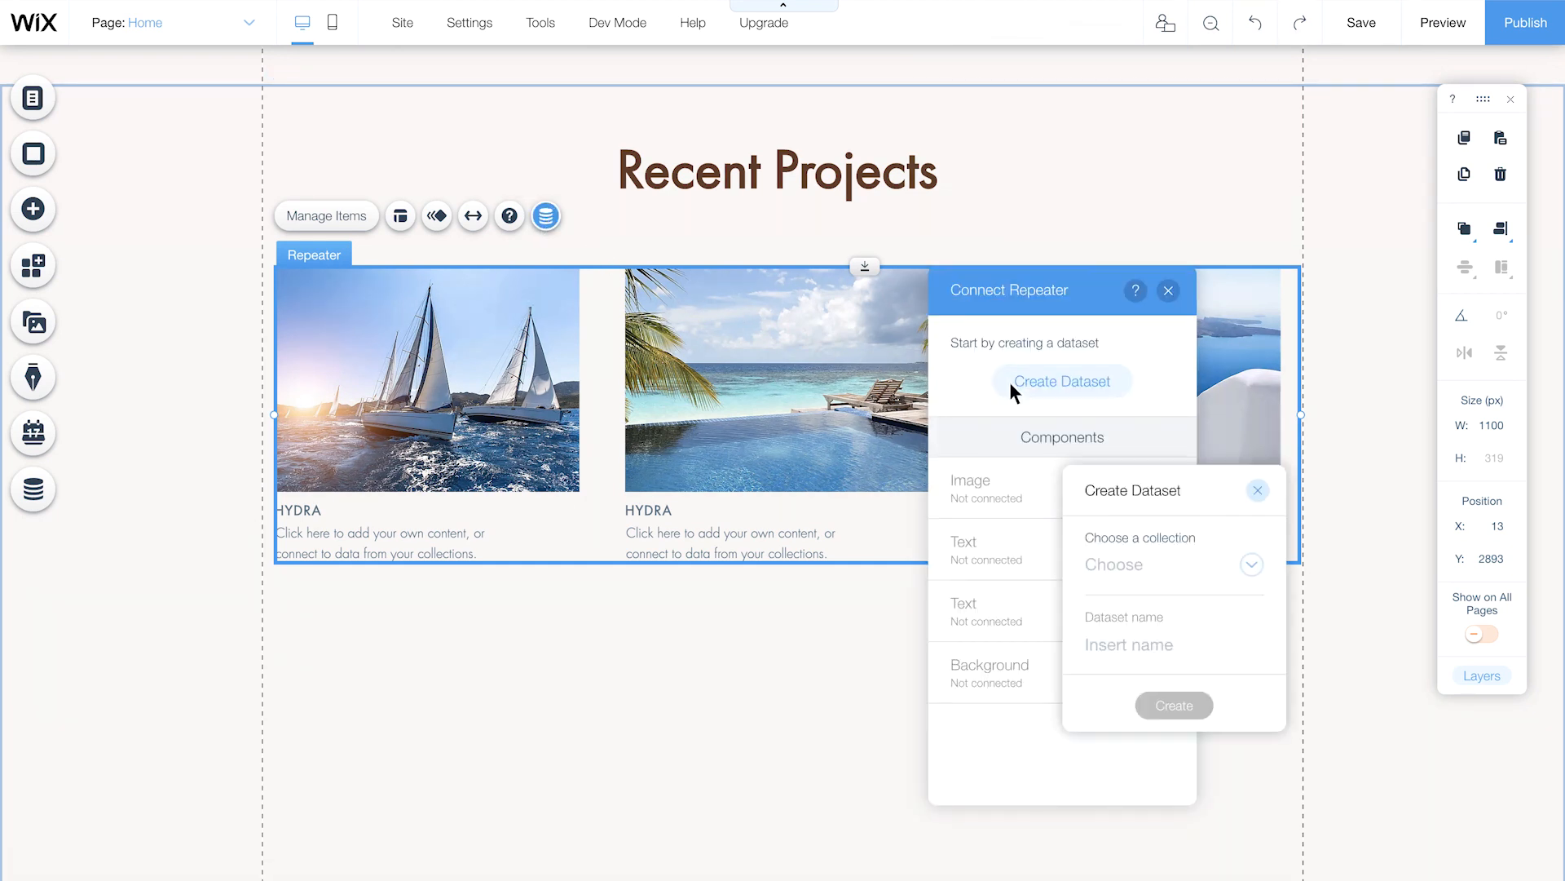
pyautogui.moveTo(1063, 428)
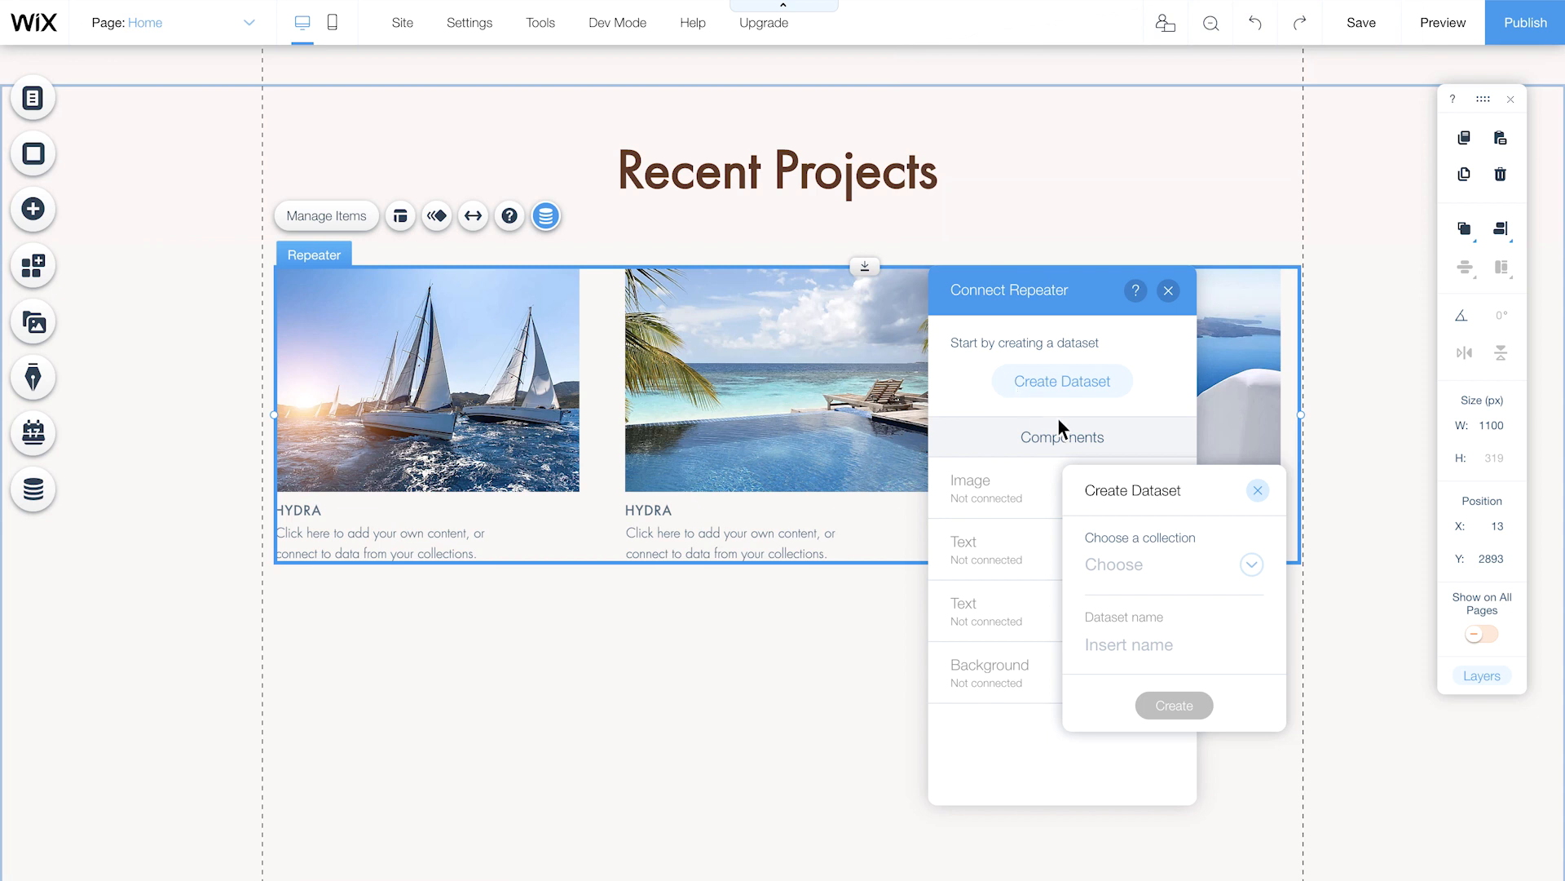
pyautogui.click(1171, 565)
pyautogui.write('Homepage Repeater')
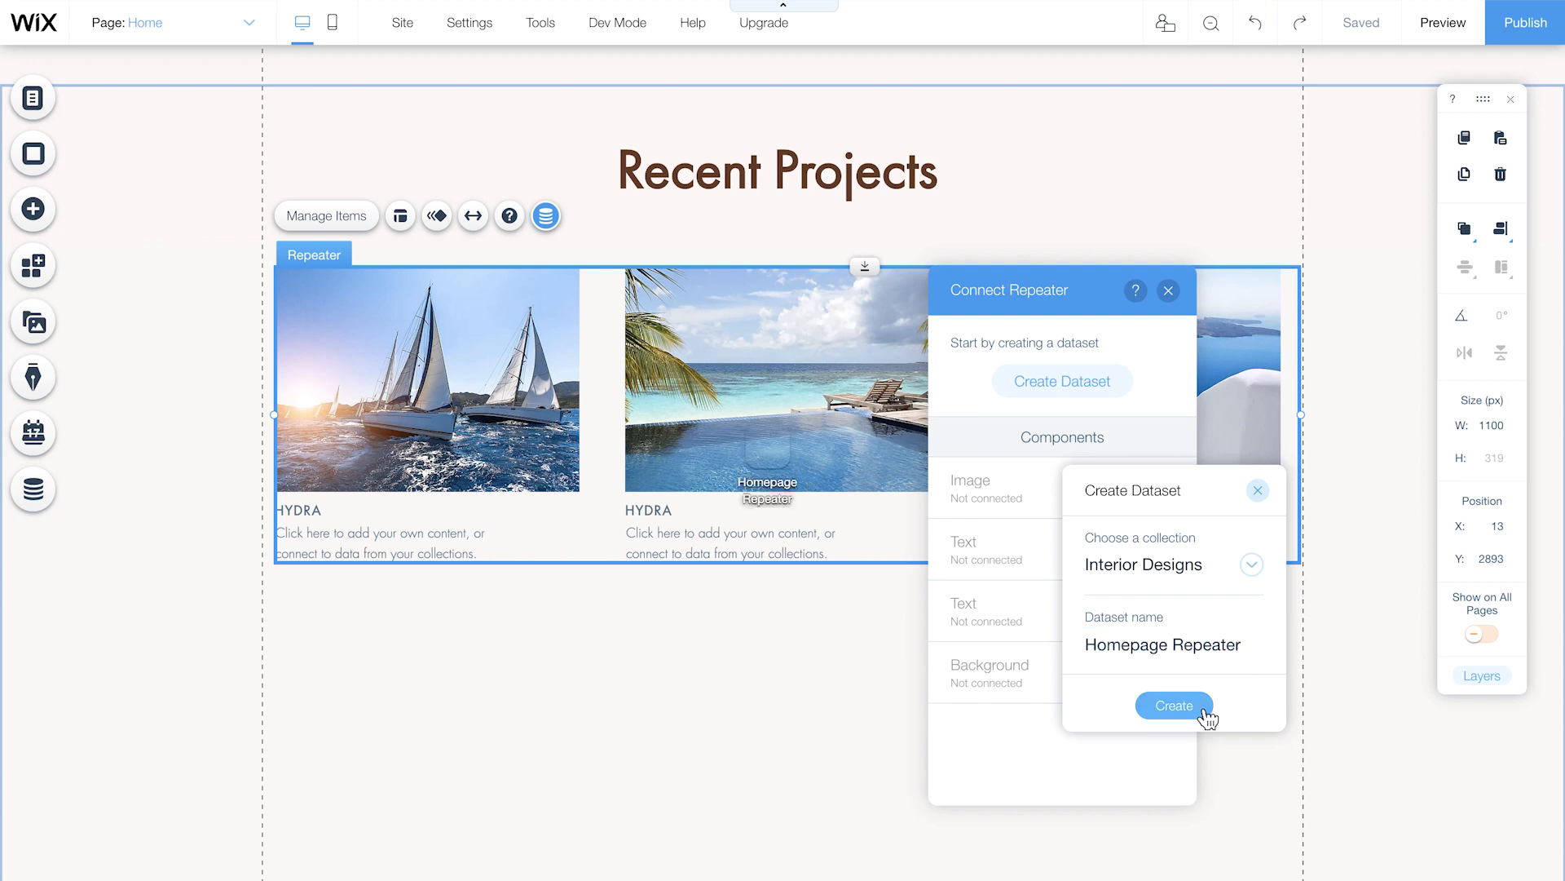
pyautogui.click(1172, 704)
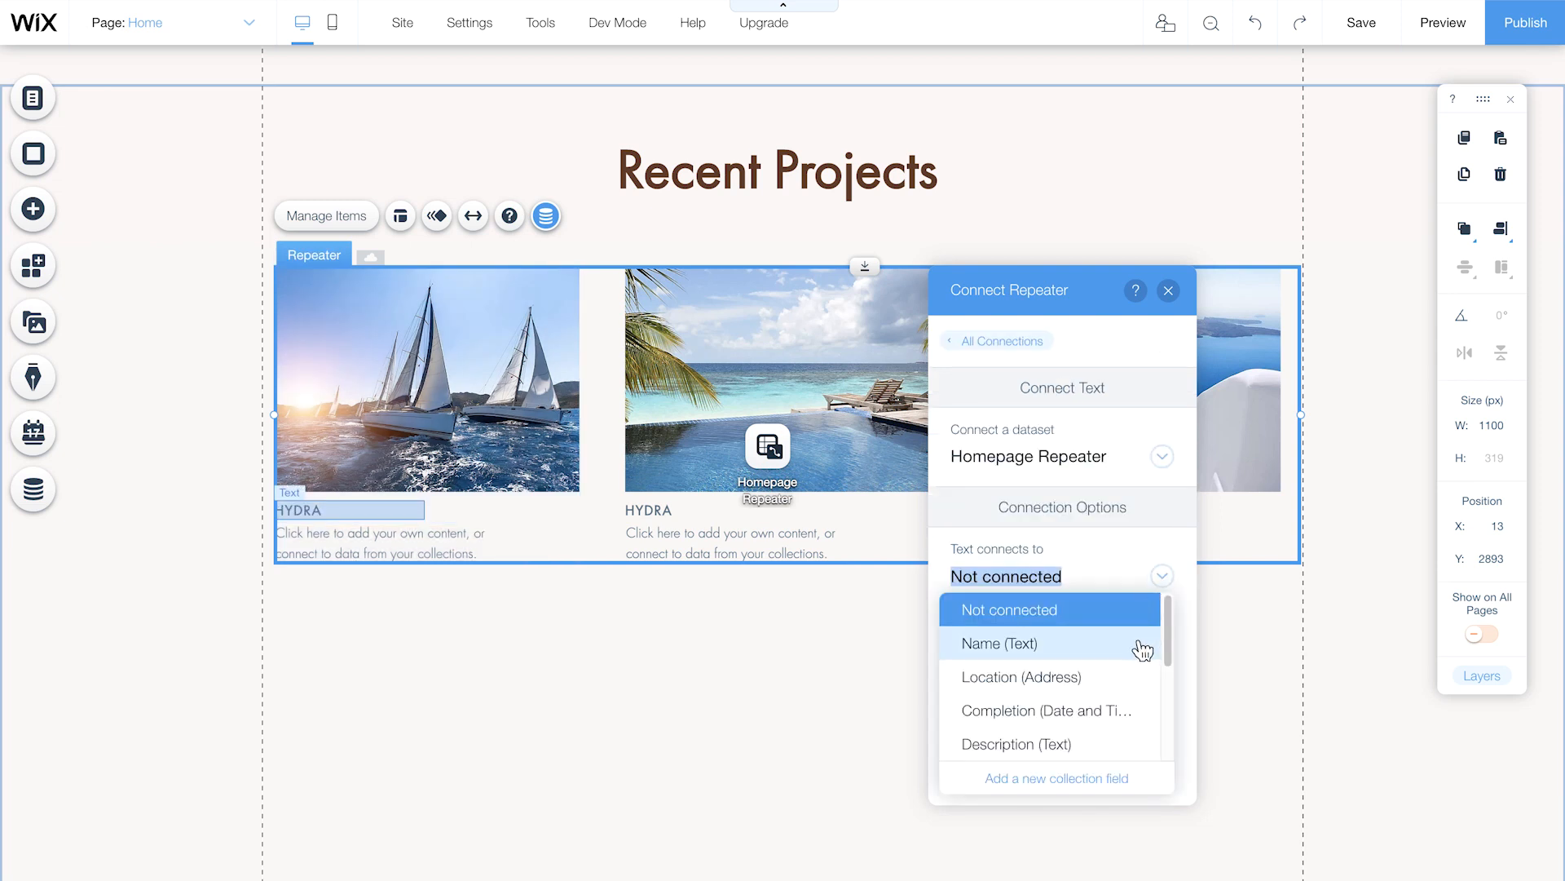
# Step: Bind the repeater's title text to the Name (Text) field and close the panel
pyautogui.click(1012, 642)
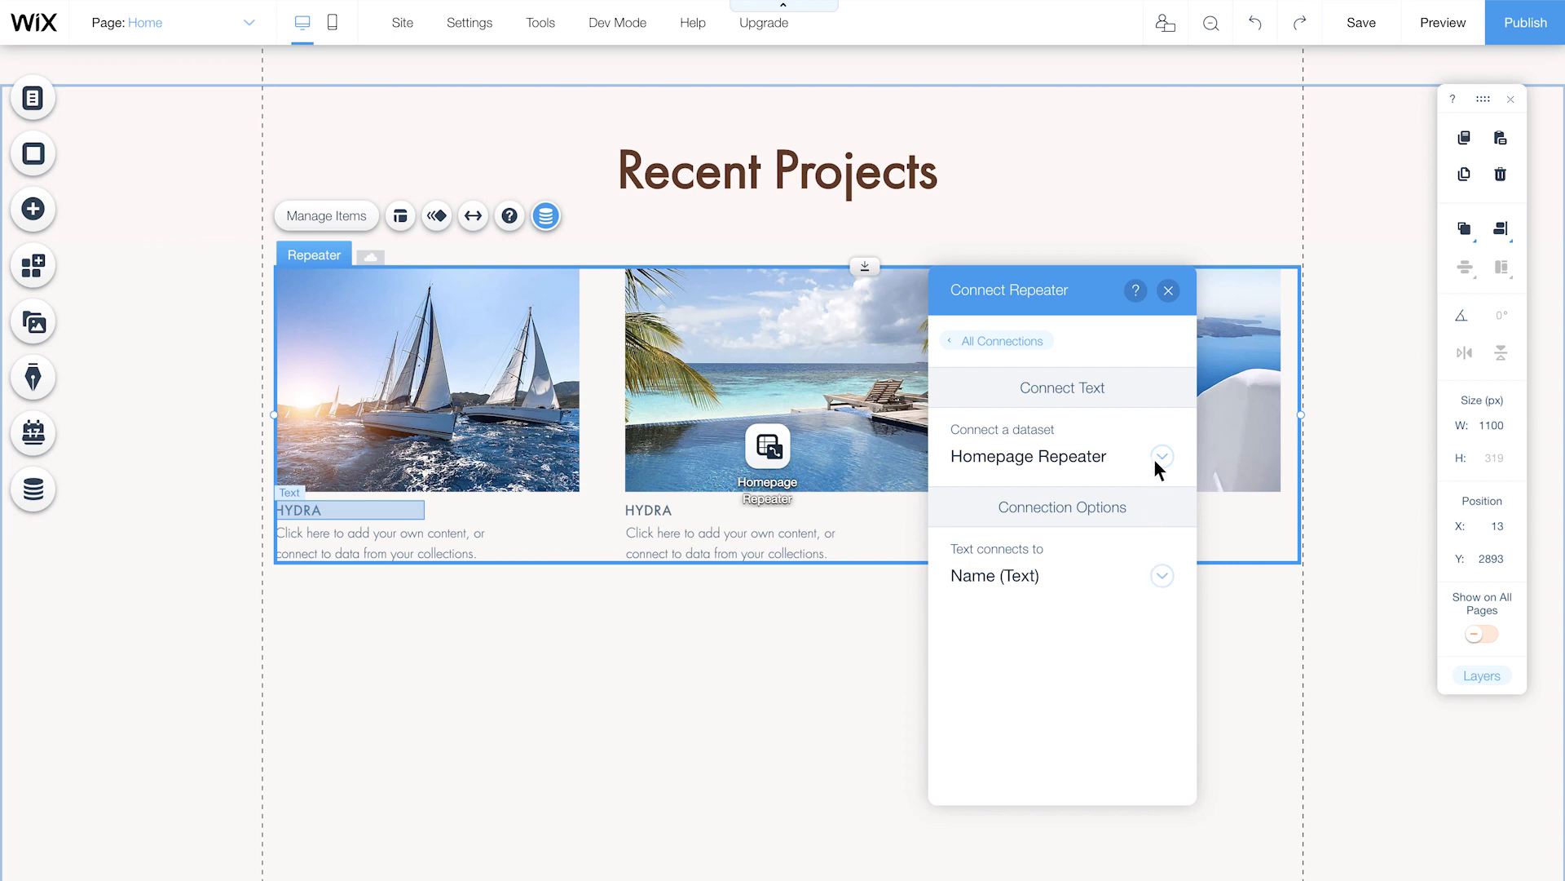
pyautogui.click(1166, 291)
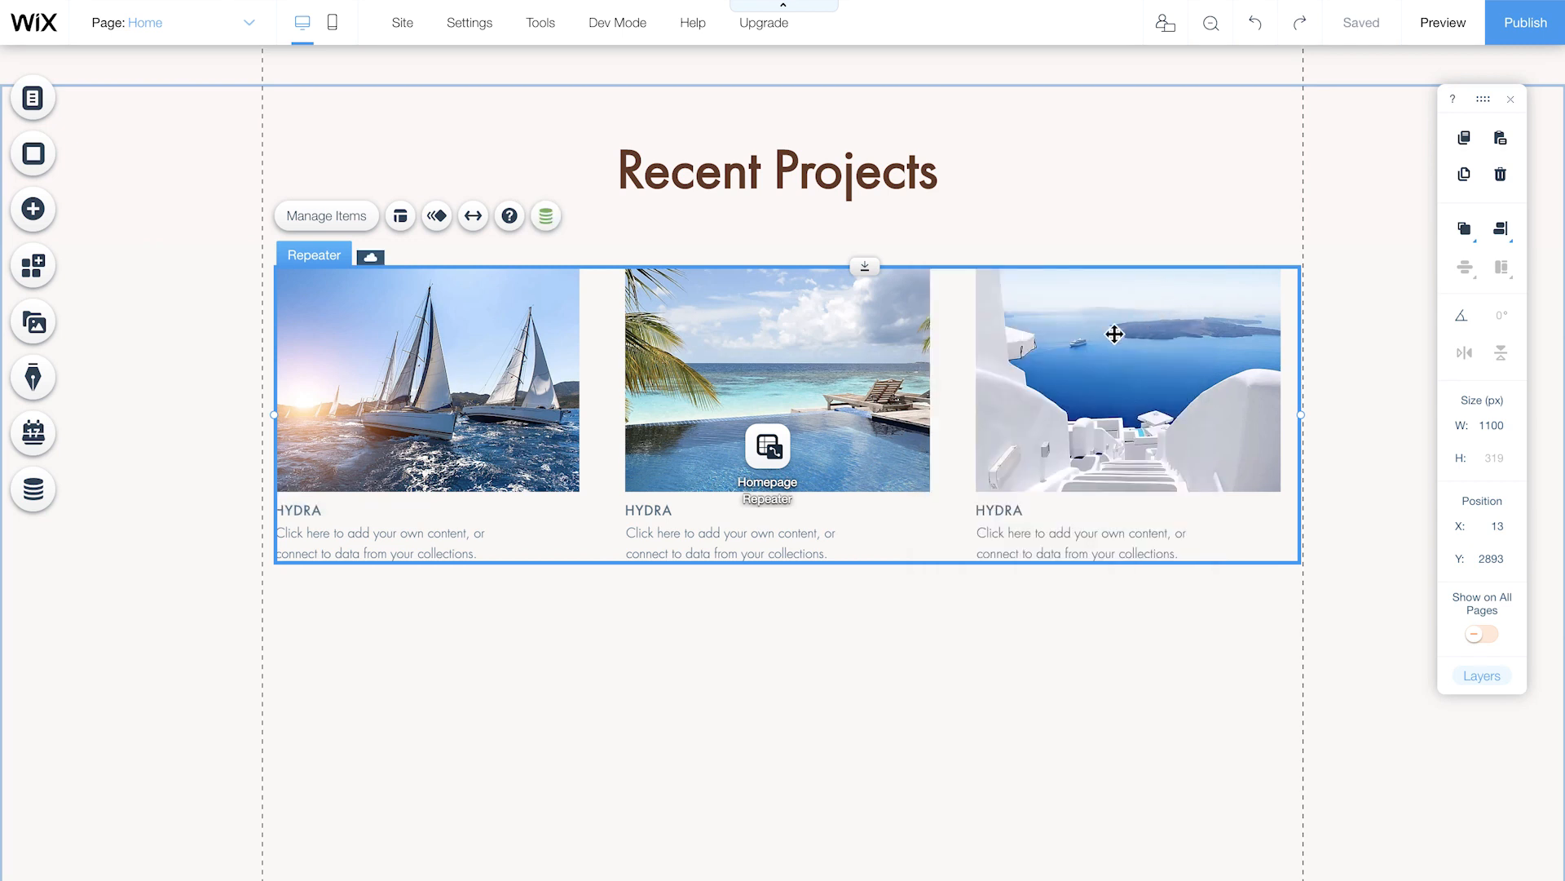
# Step: Bind the first card's description text to the Location (Address) field and close the panel
pyautogui.click(380, 541)
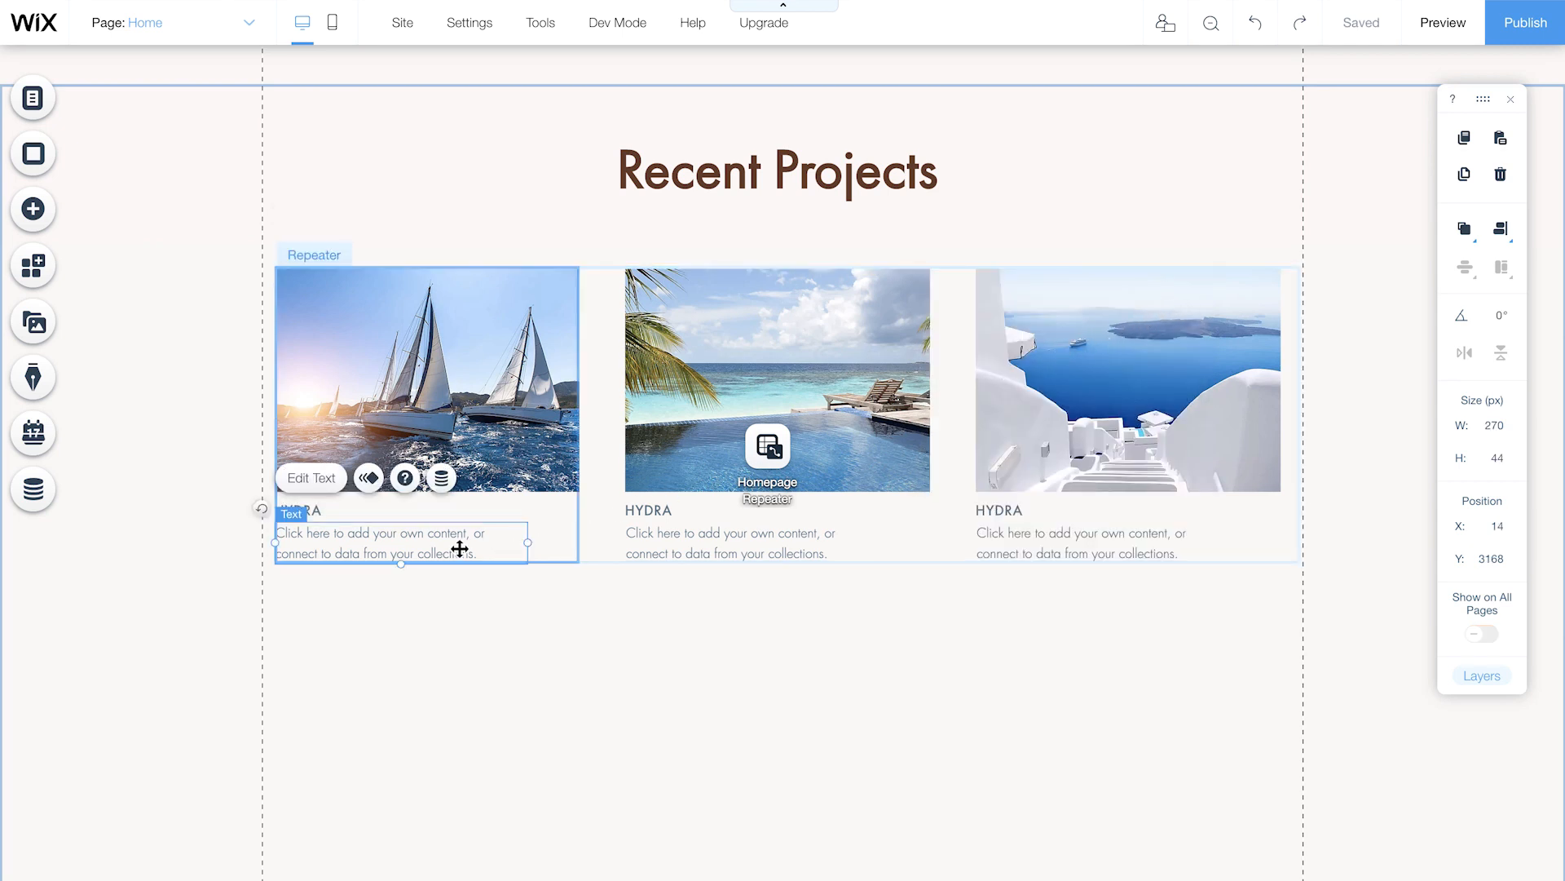
pyautogui.click(440, 478)
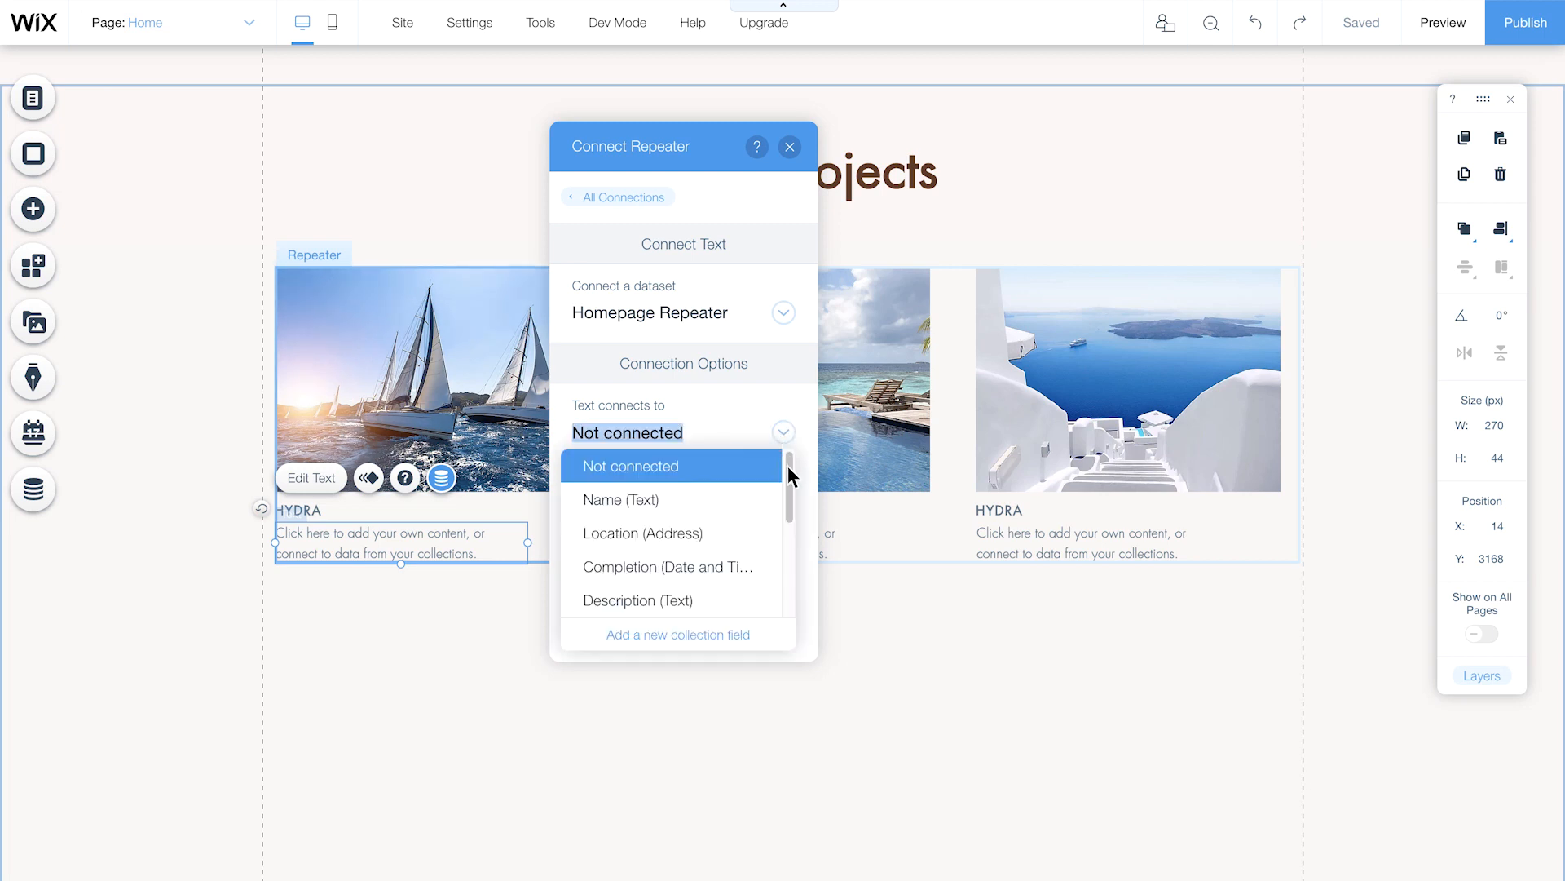
pyautogui.click(642, 532)
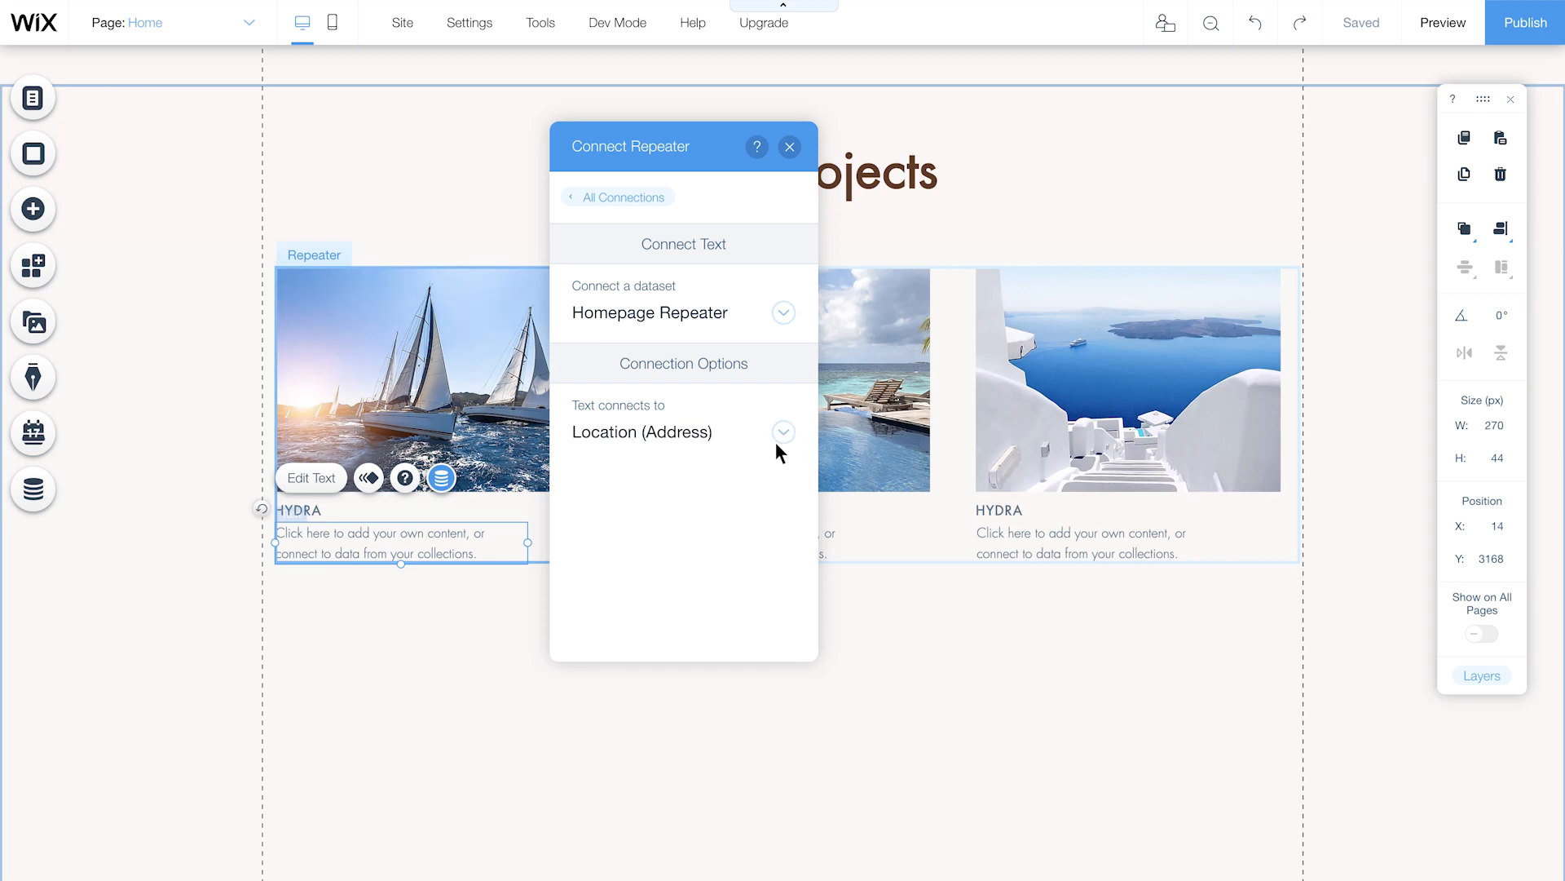
pyautogui.click(789, 147)
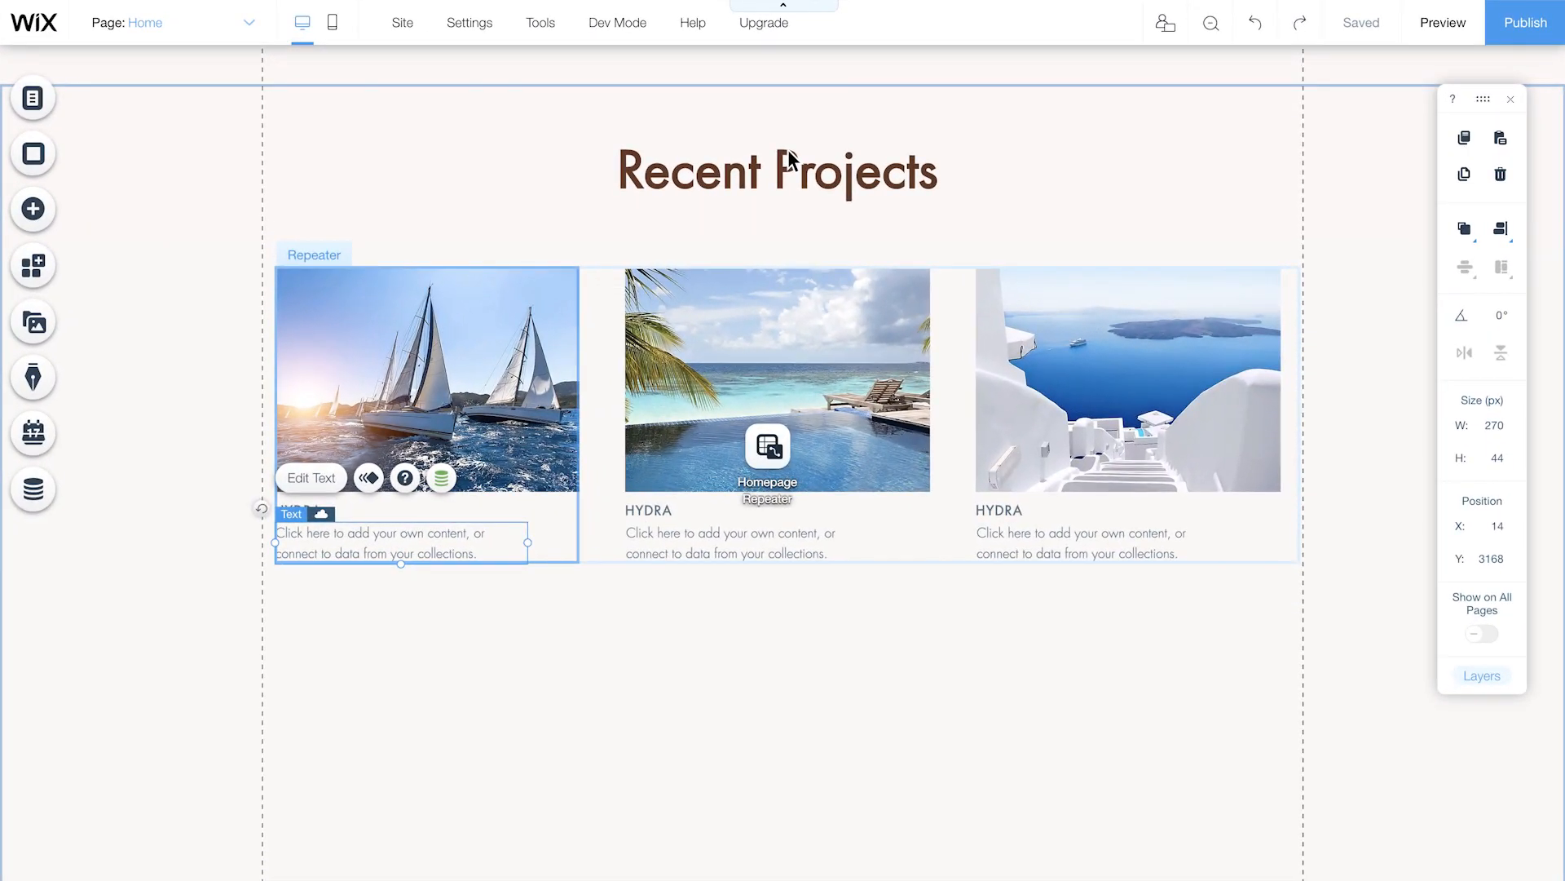
pyautogui.moveTo(1301, 64)
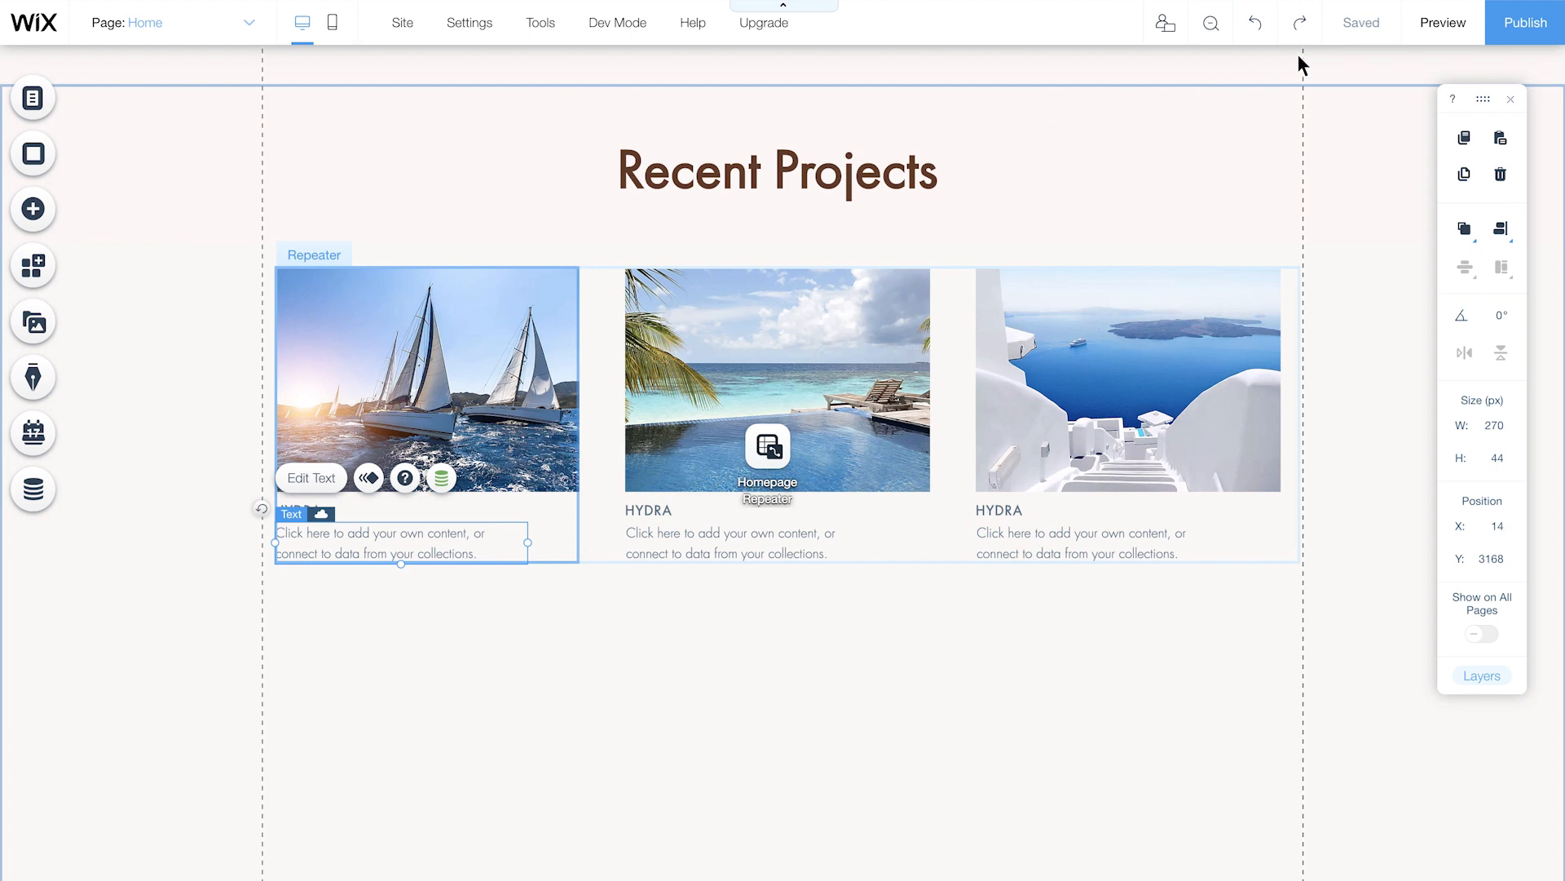
pyautogui.moveTo(1442, 21)
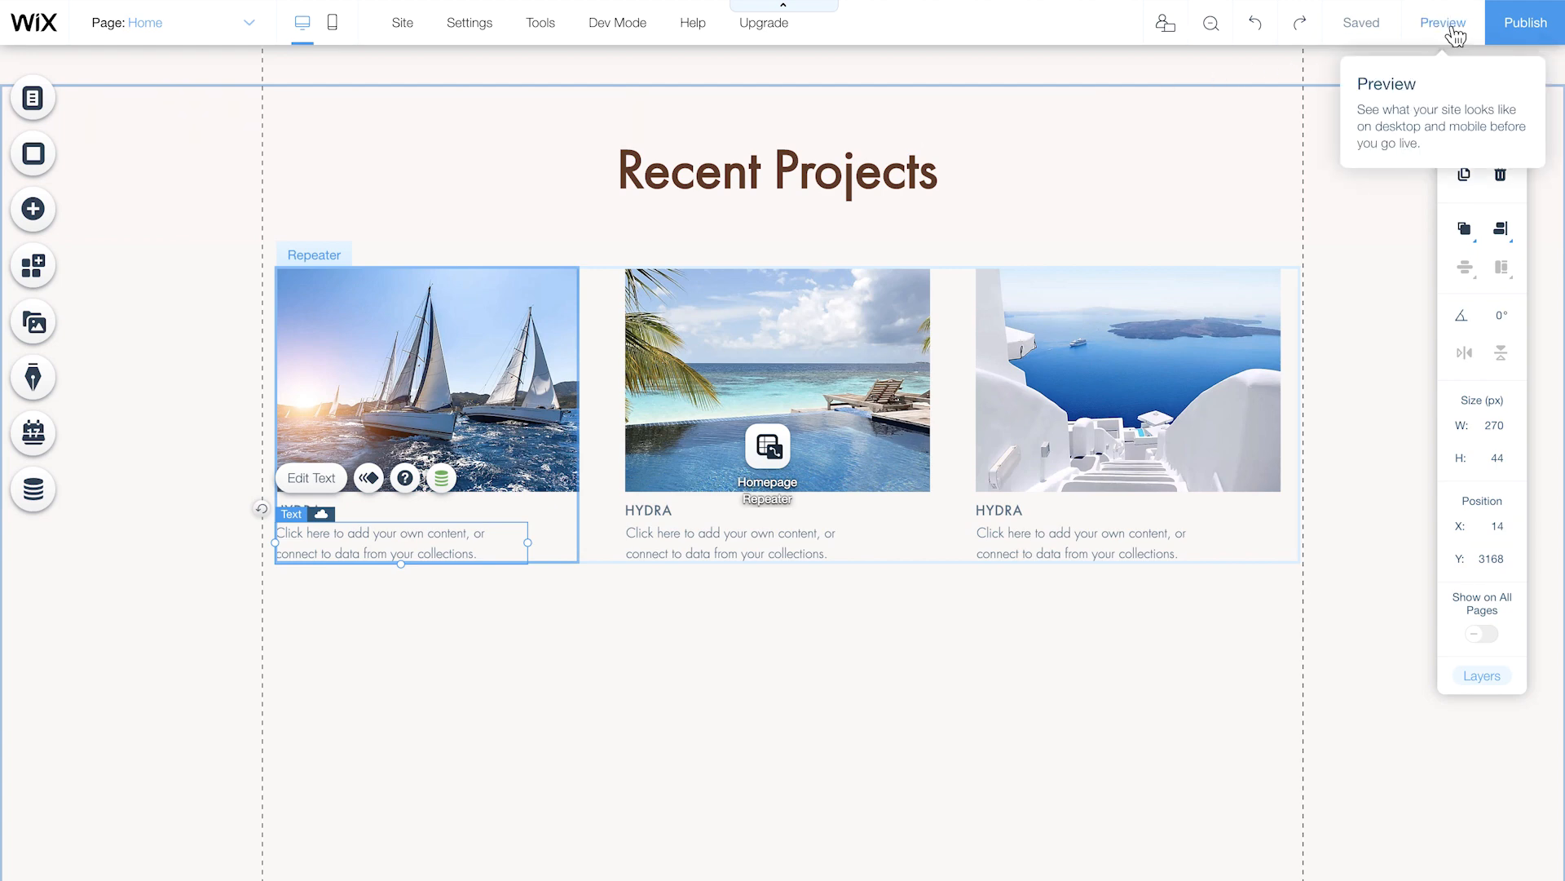
pyautogui.click(1442, 21)
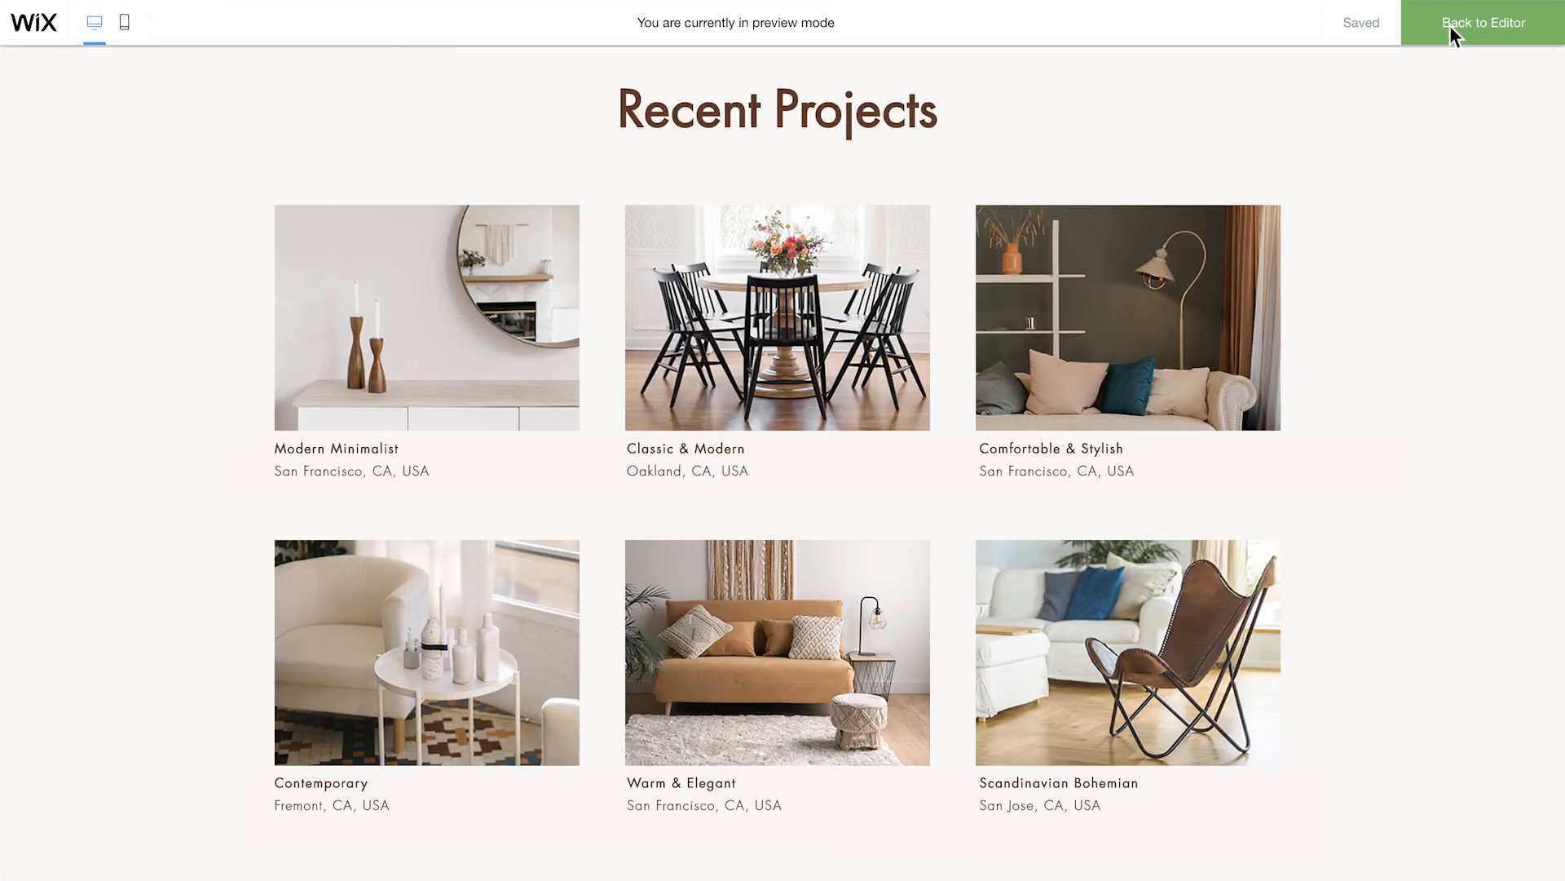
pyautogui.moveTo(1370, 354)
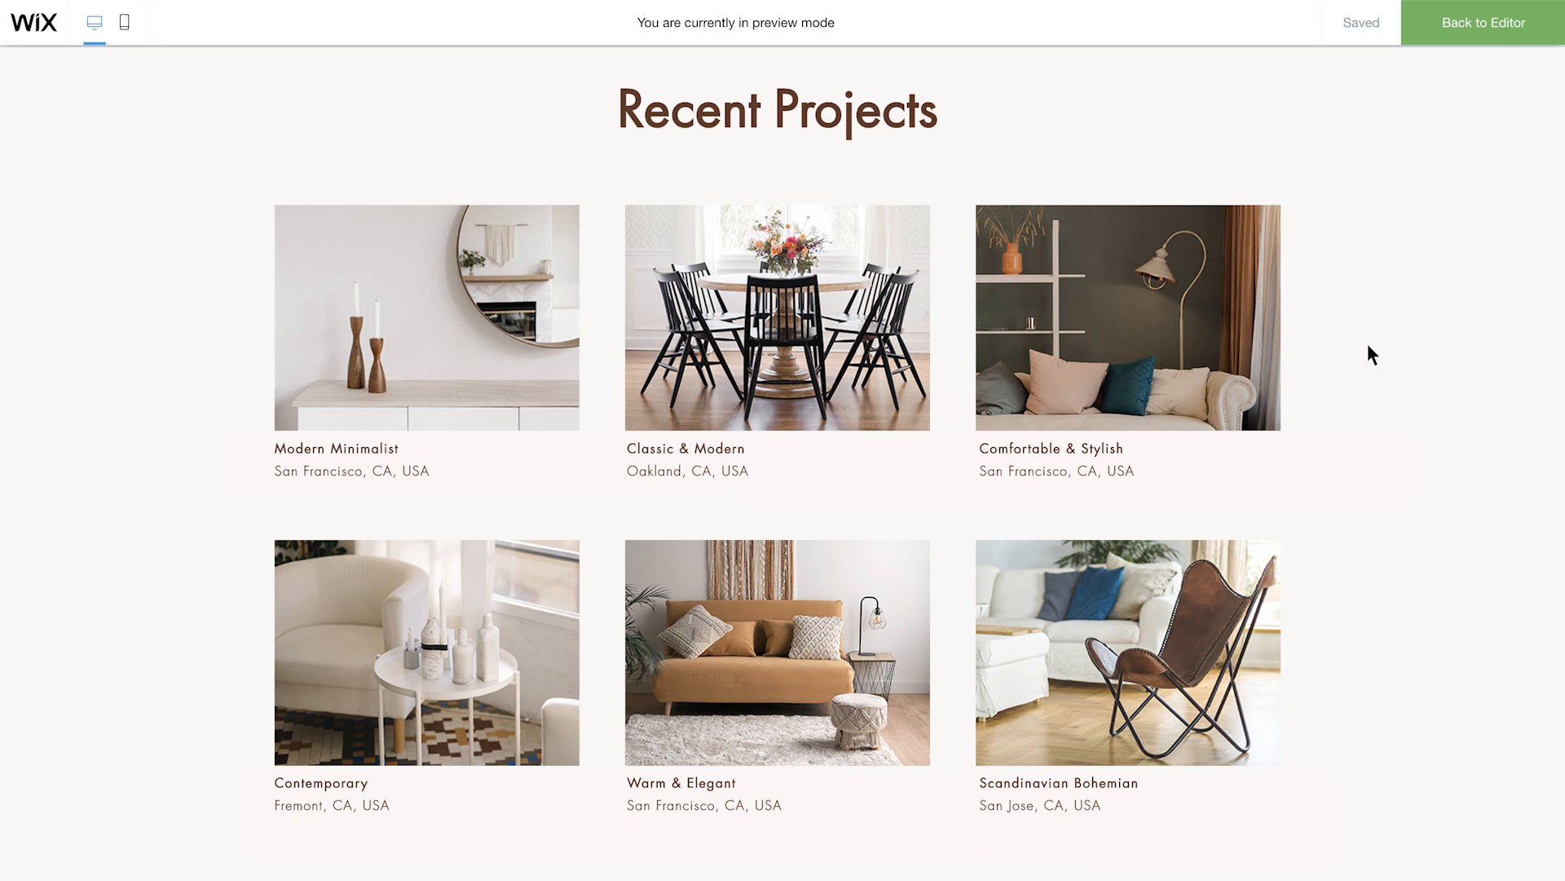
pyautogui.moveTo(1417, 248)
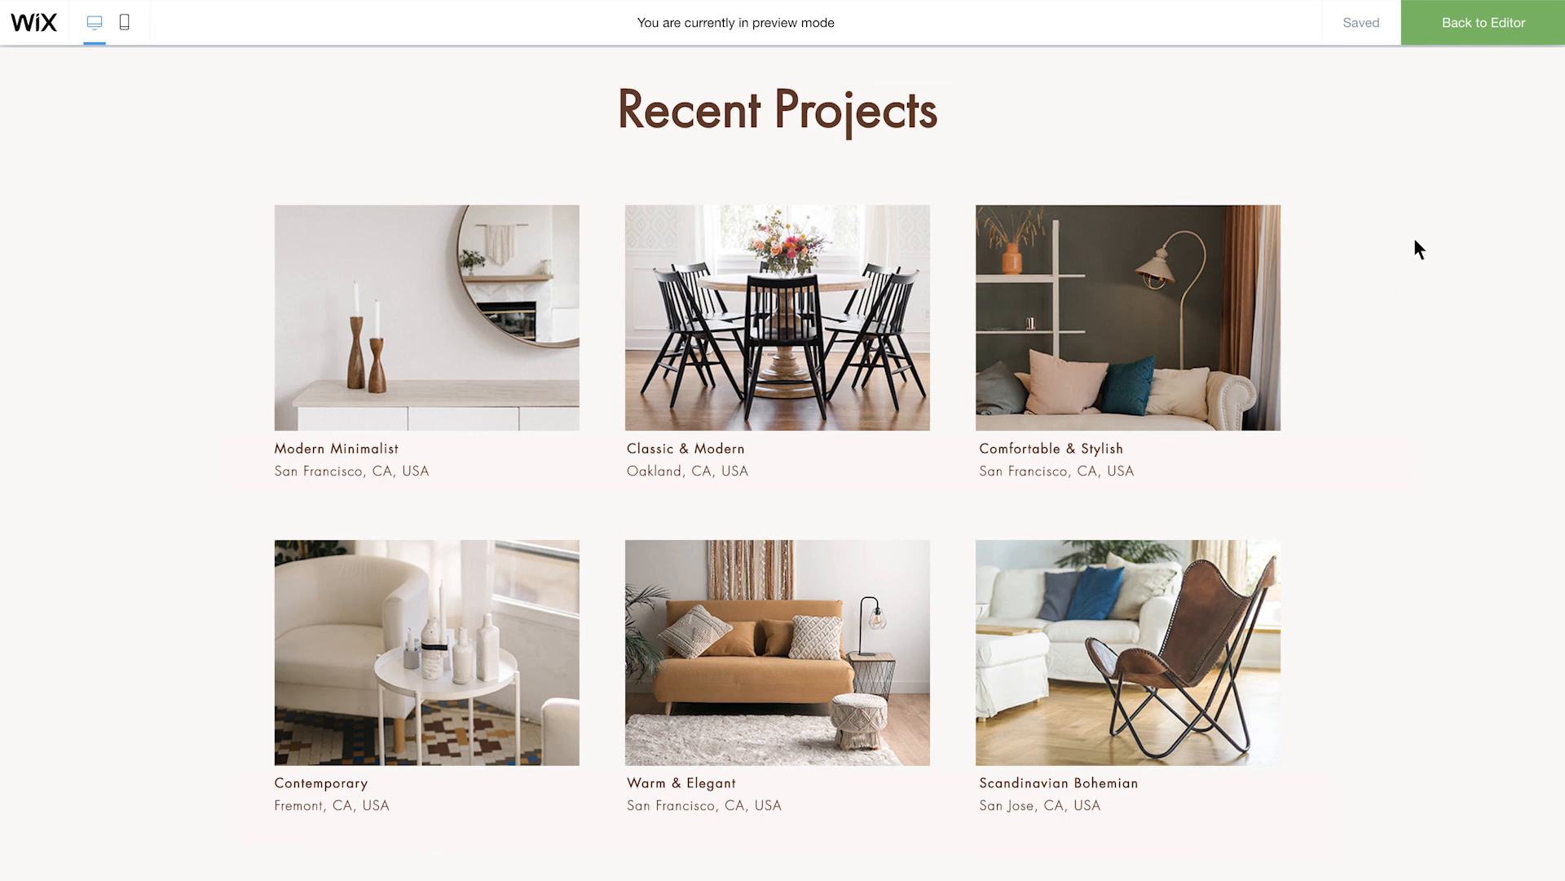
pyautogui.click(1482, 21)
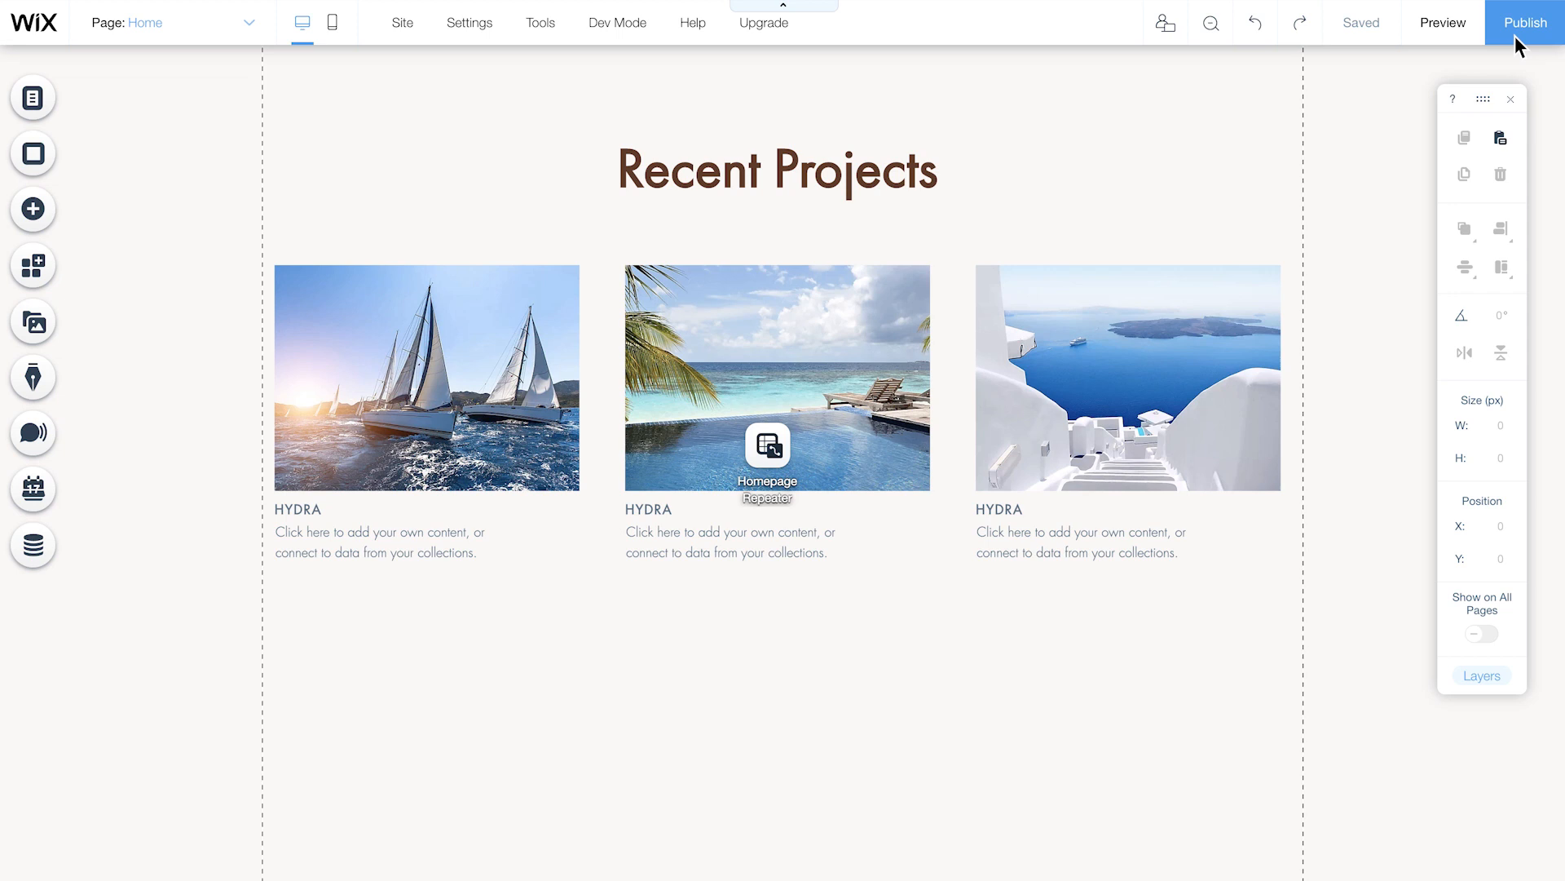
pyautogui.moveTo(97, 550)
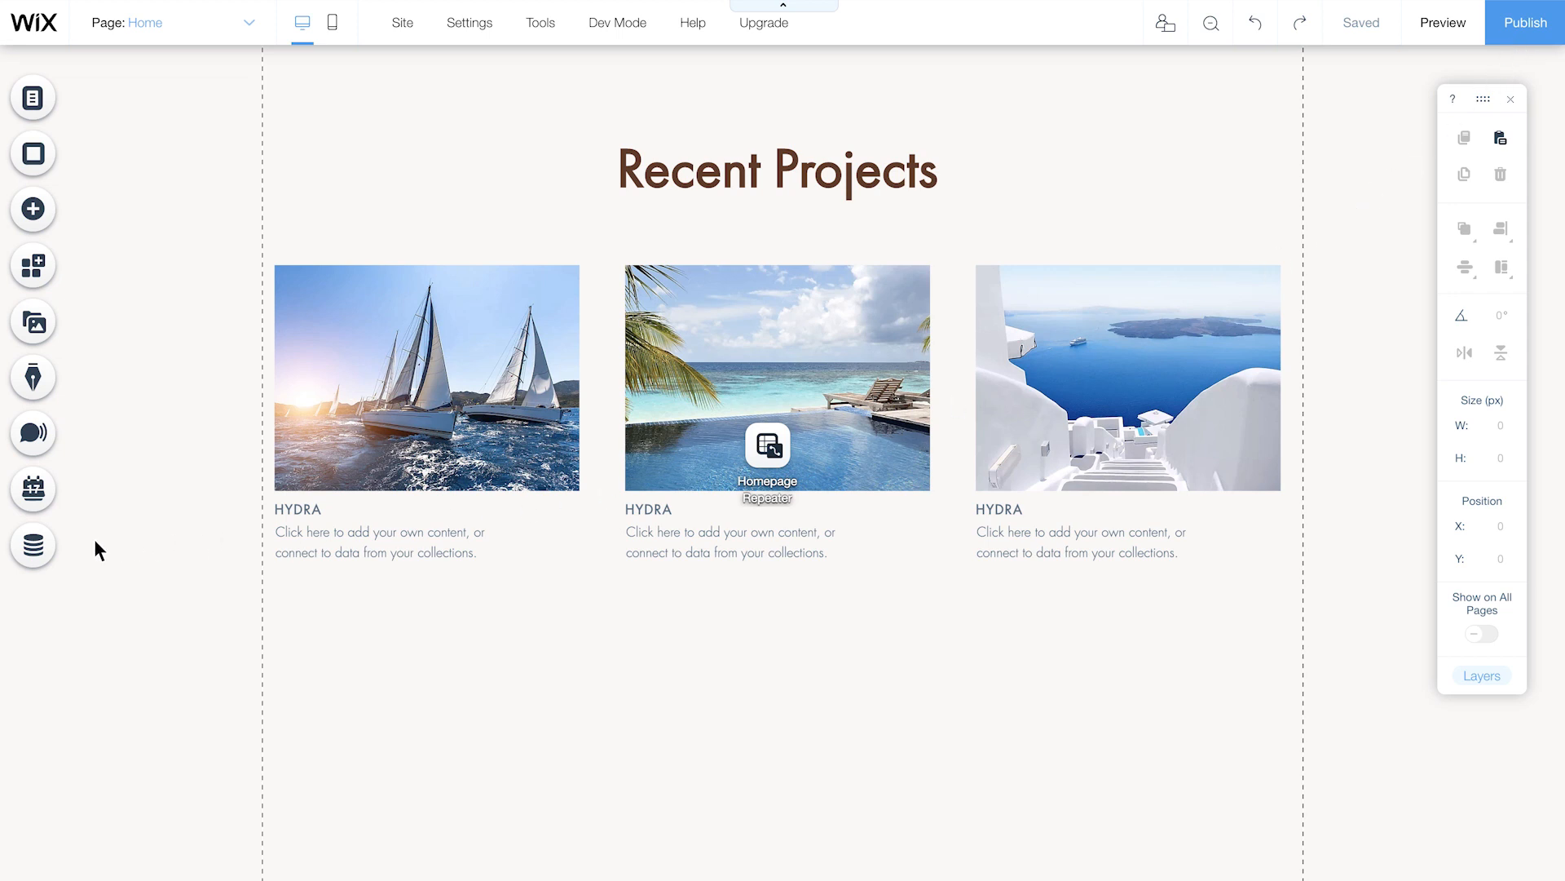
pyautogui.click(33, 545)
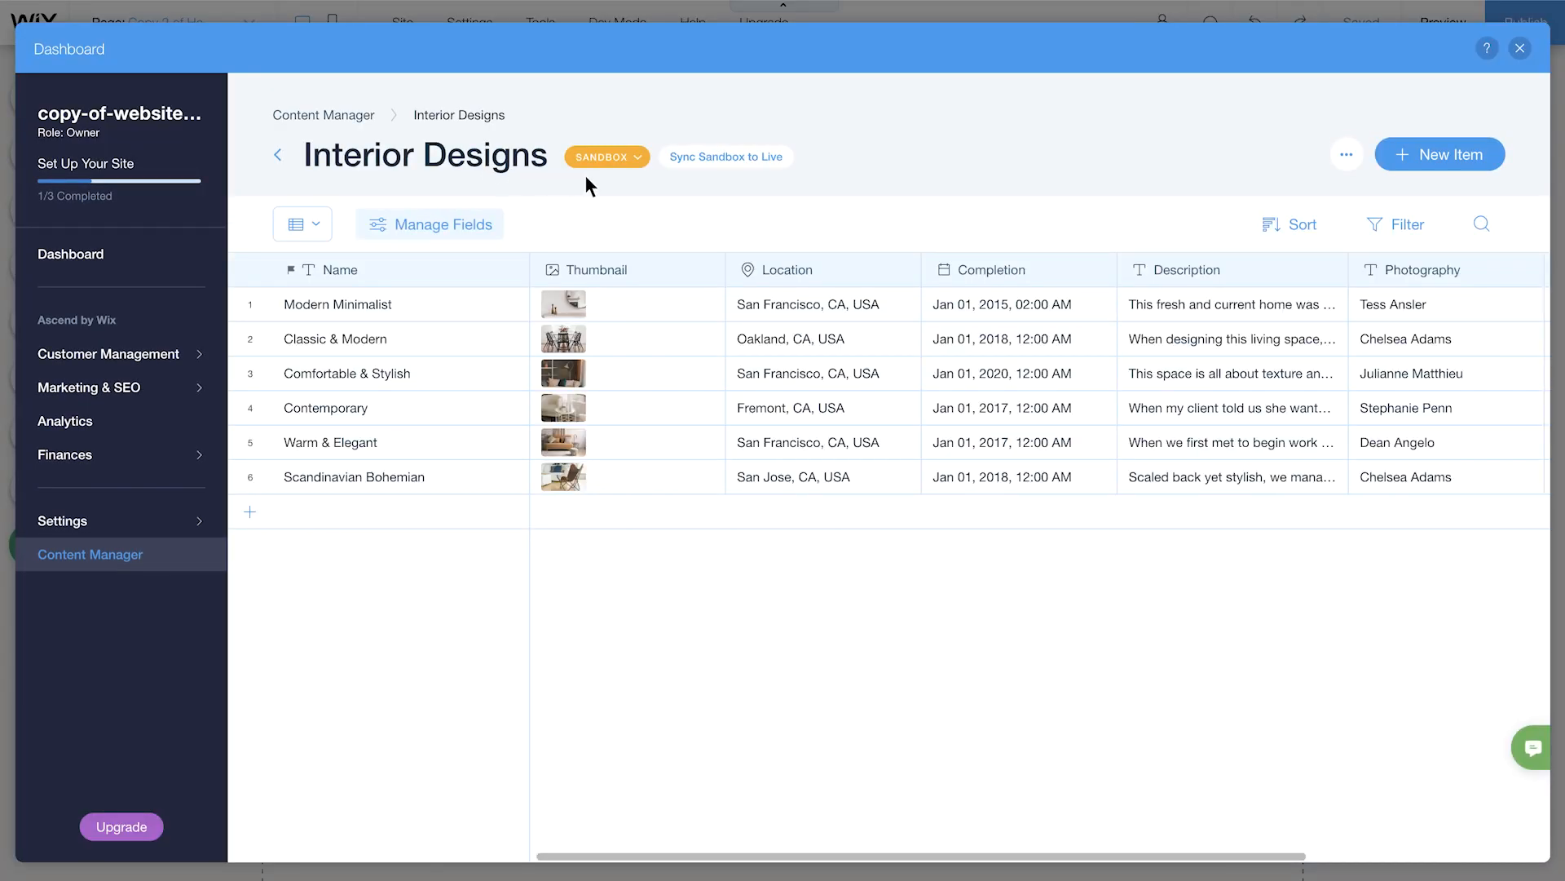
# Step: Sync all 6 sandbox items to live, confirm overwriting, and return to the editor
pyautogui.click(726, 157)
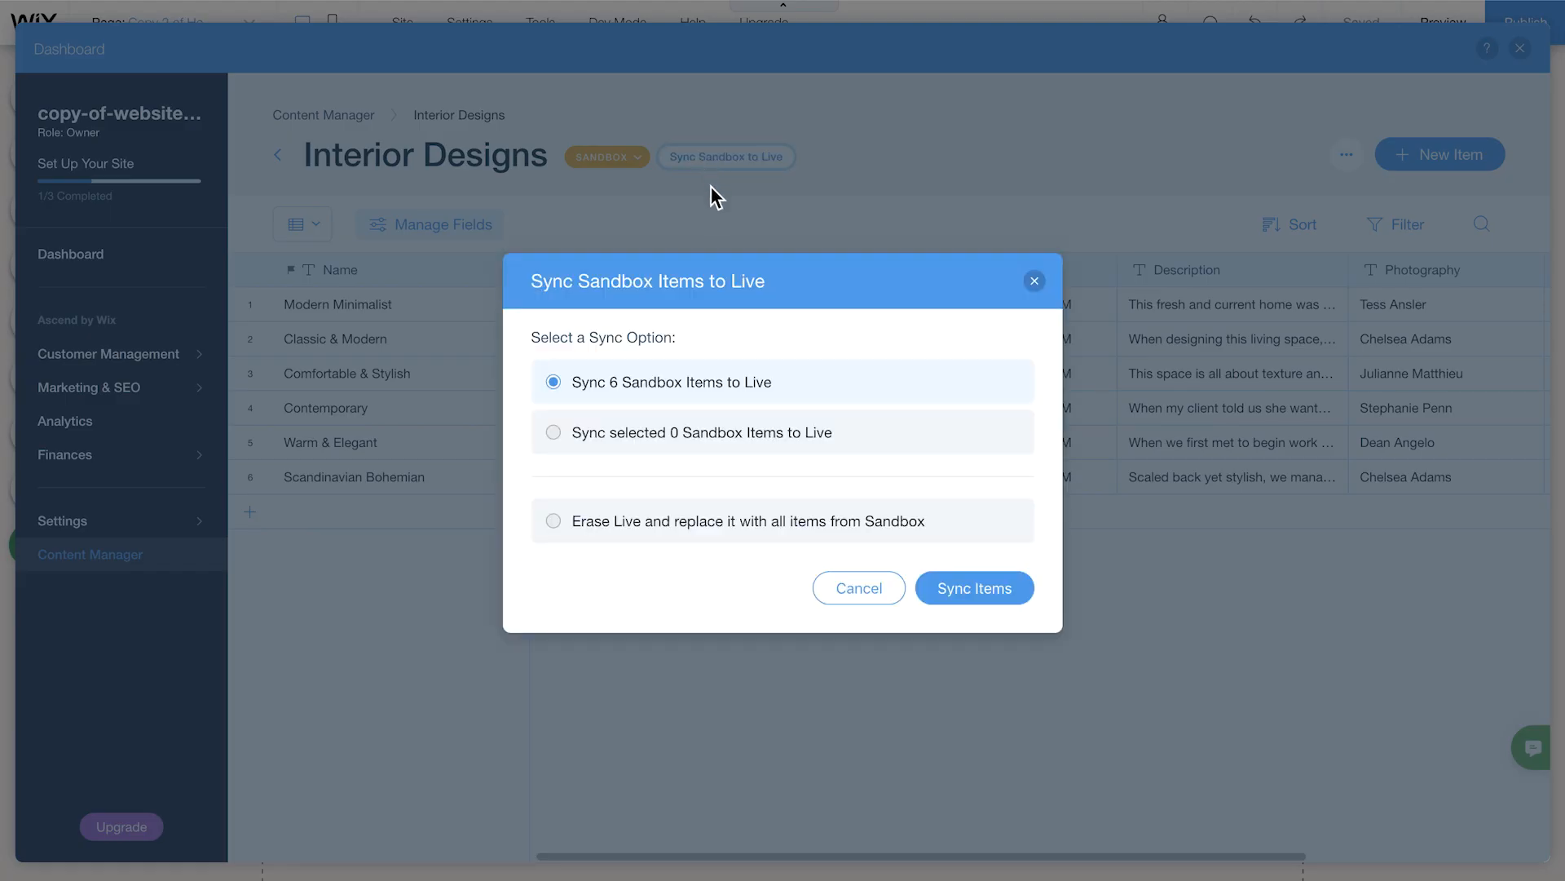
pyautogui.click(974, 587)
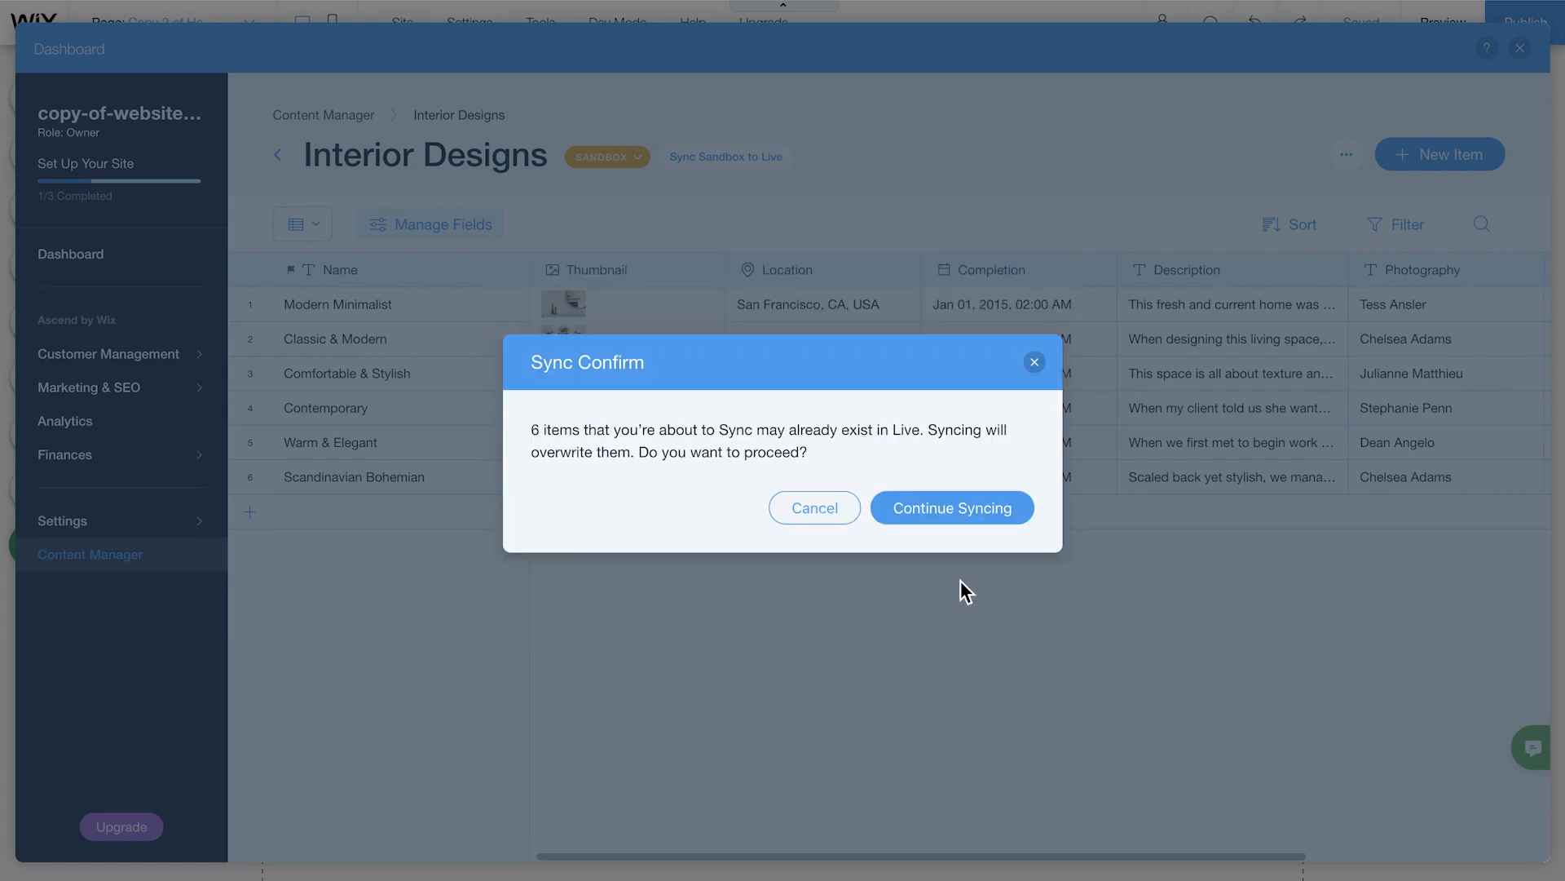
pyautogui.click(951, 507)
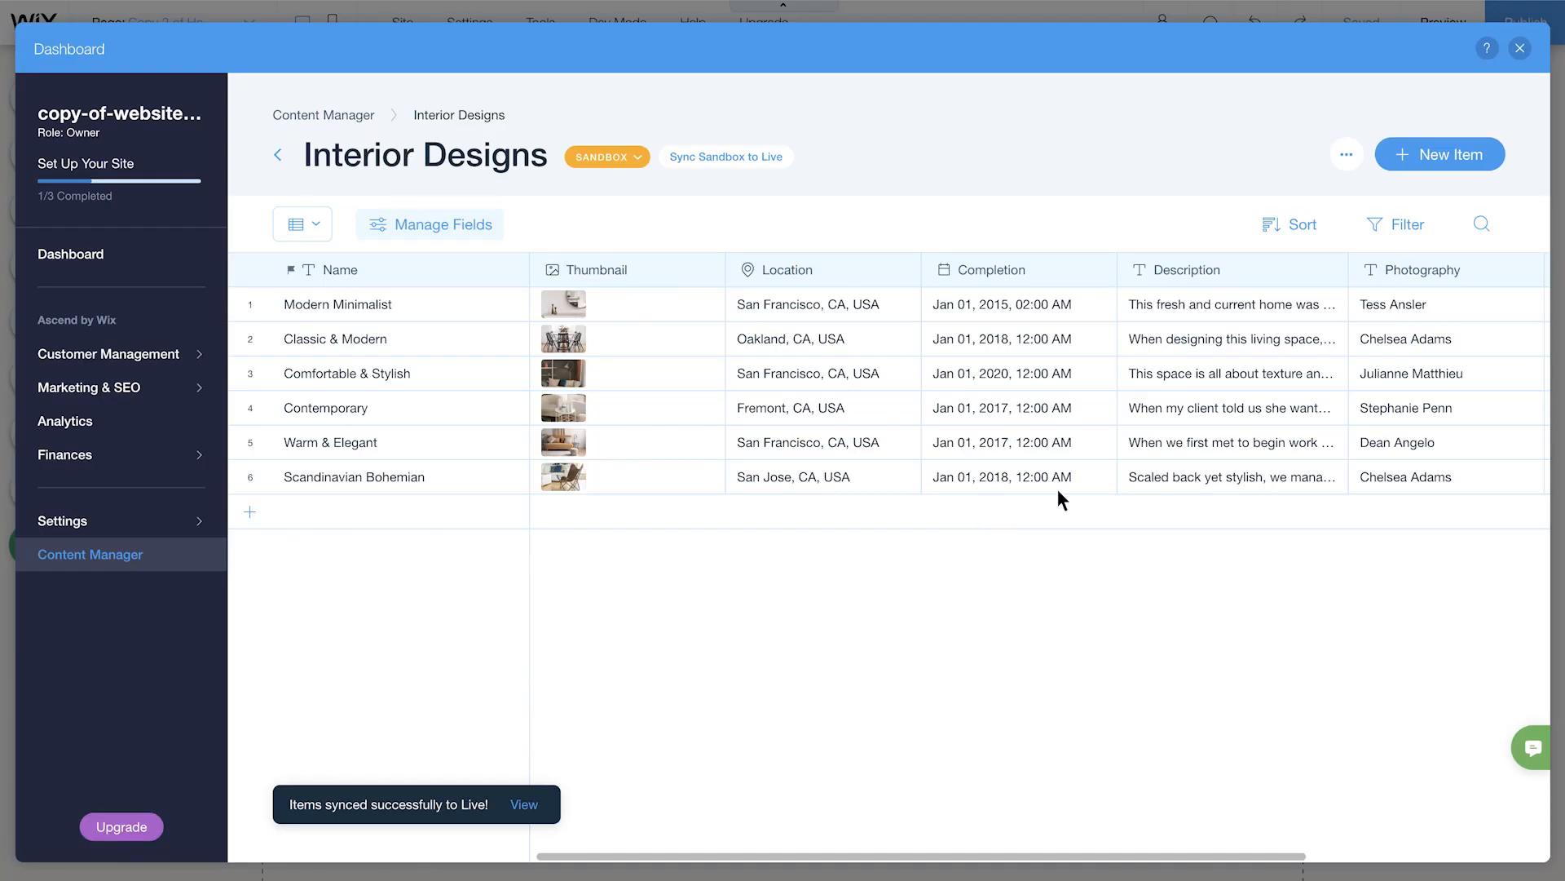
pyautogui.click(1519, 48)
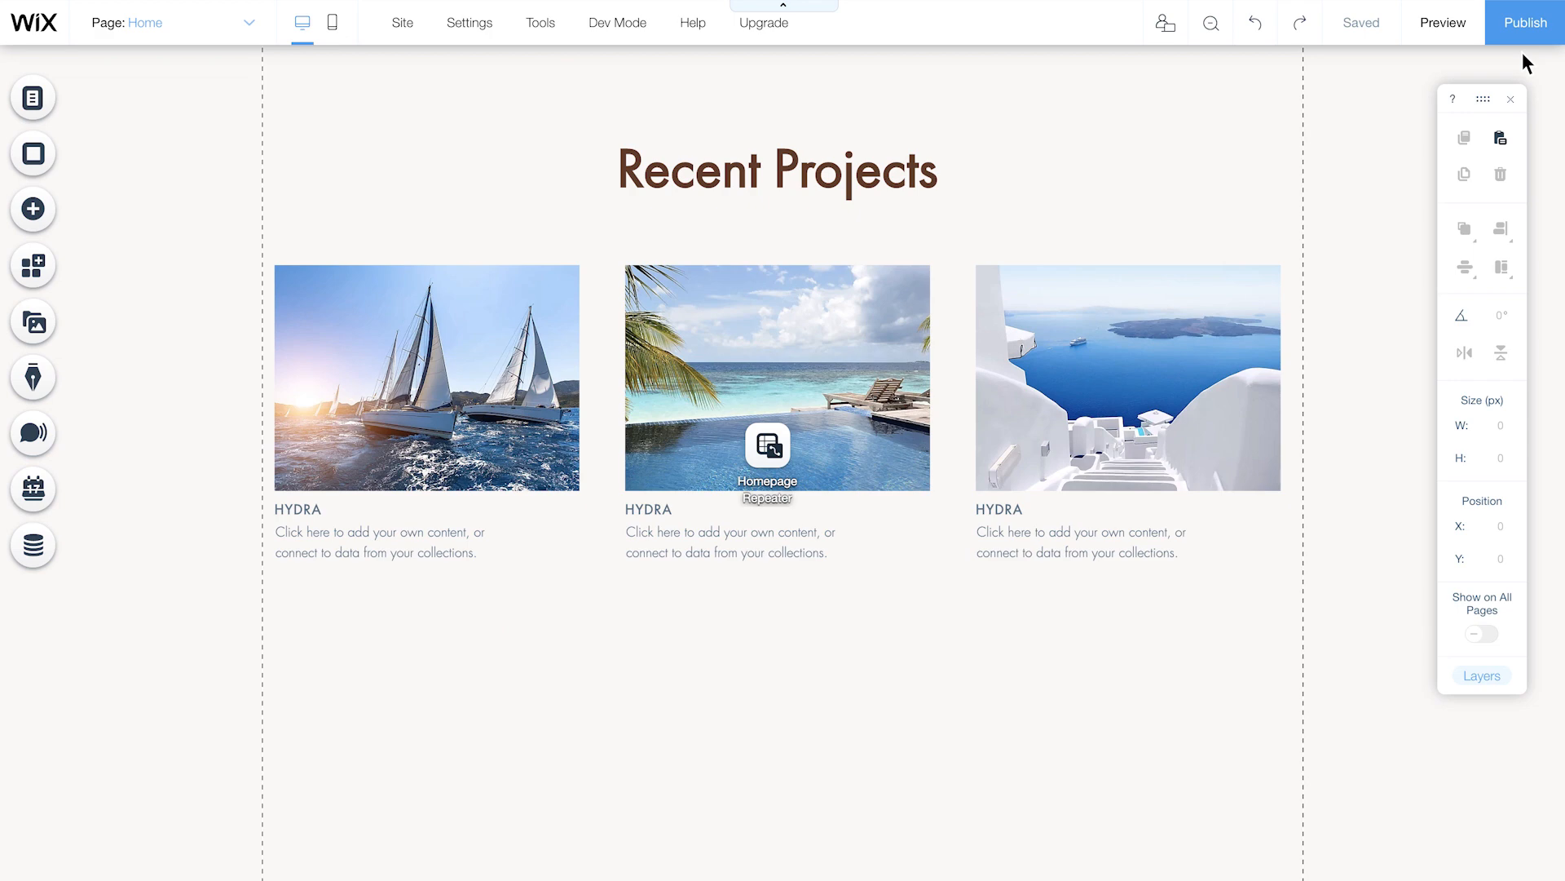
pyautogui.moveTo(524, 455)
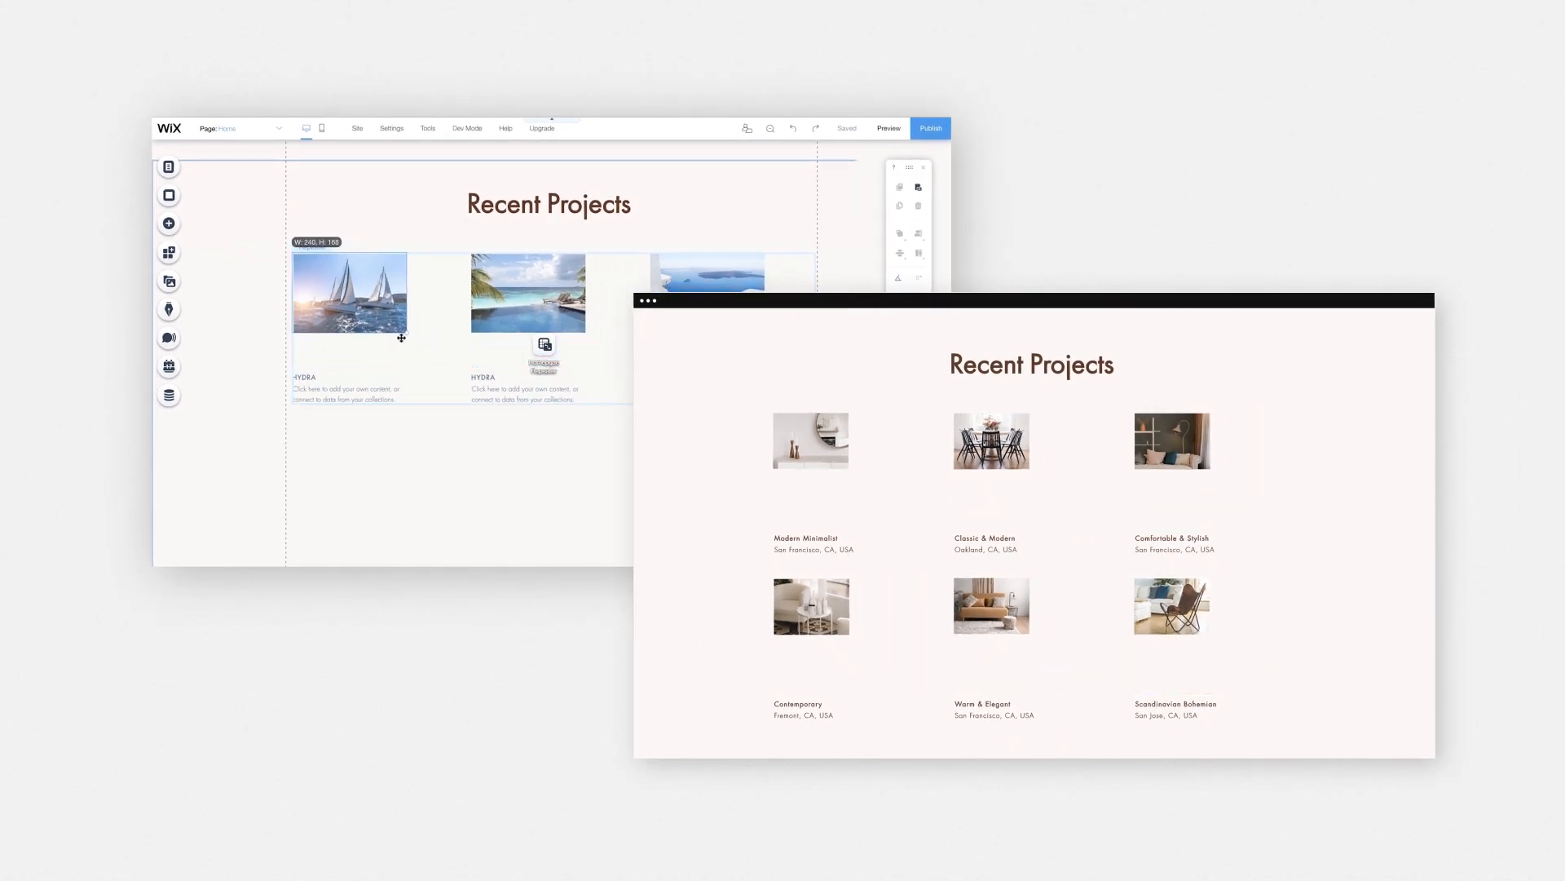
# Step: Enlarge the repeater photo, publish the site, and scroll the live Recent Projects grid
pyautogui.moveTo(406, 338); pyautogui.dragTo(441, 361)
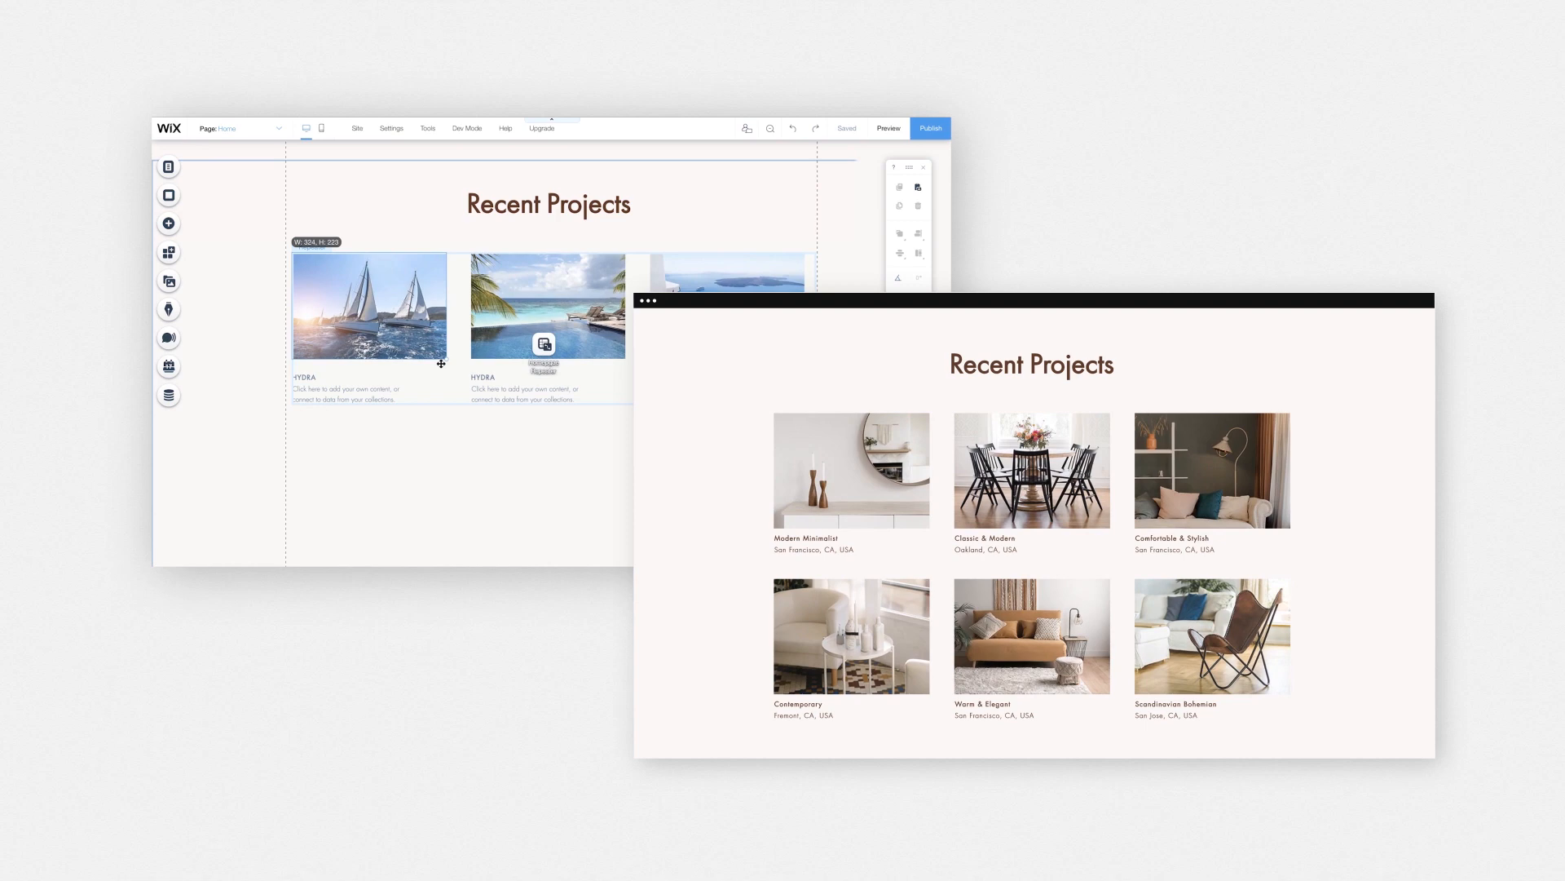
pyautogui.click(370, 305)
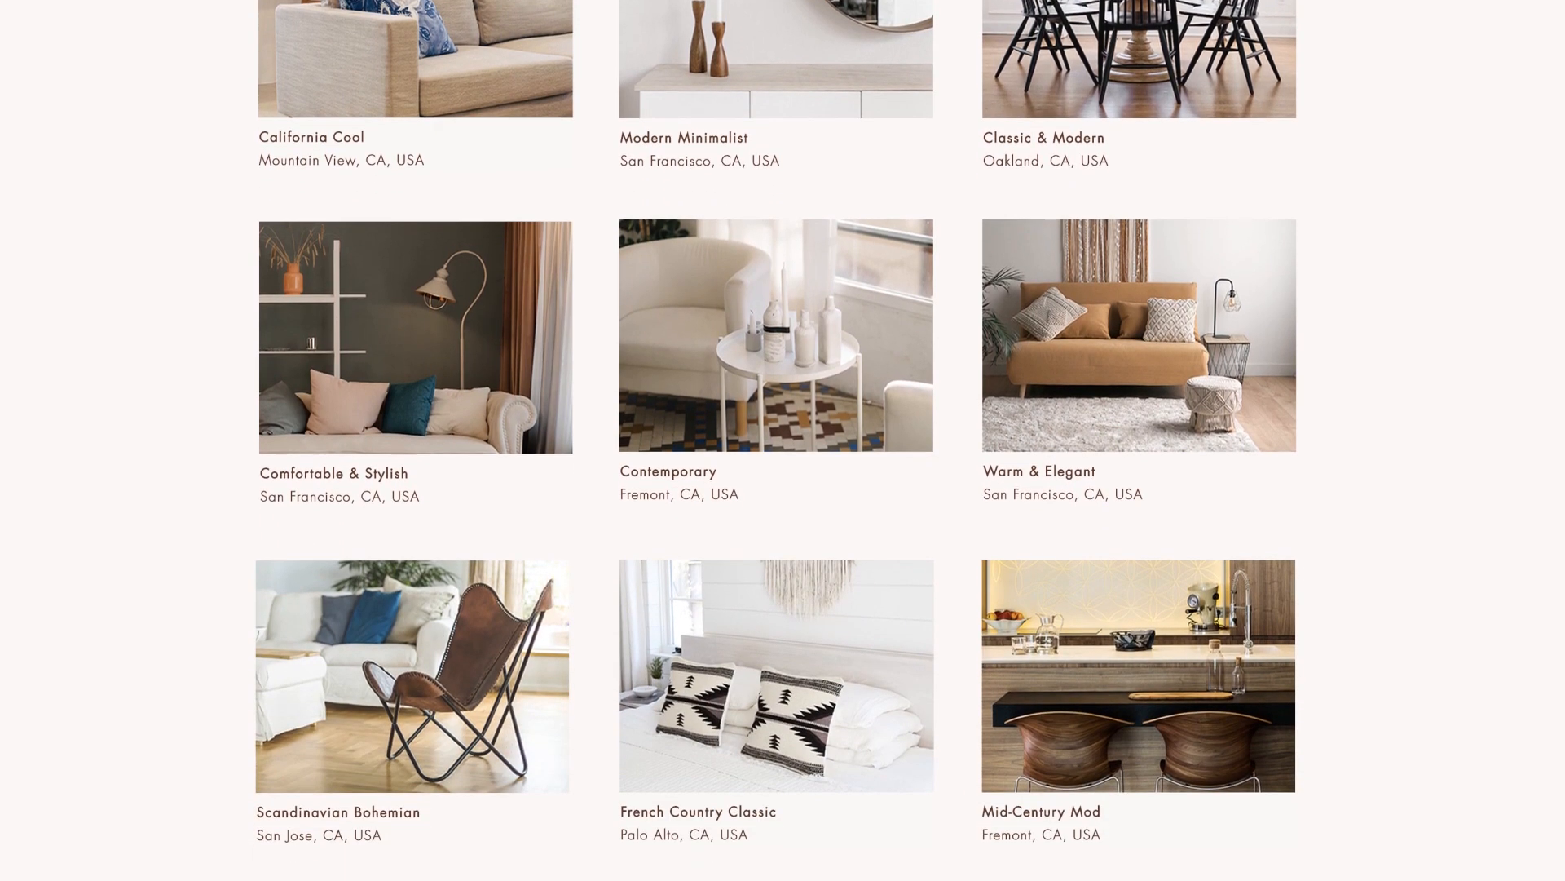
pyautogui.scroll(-3)
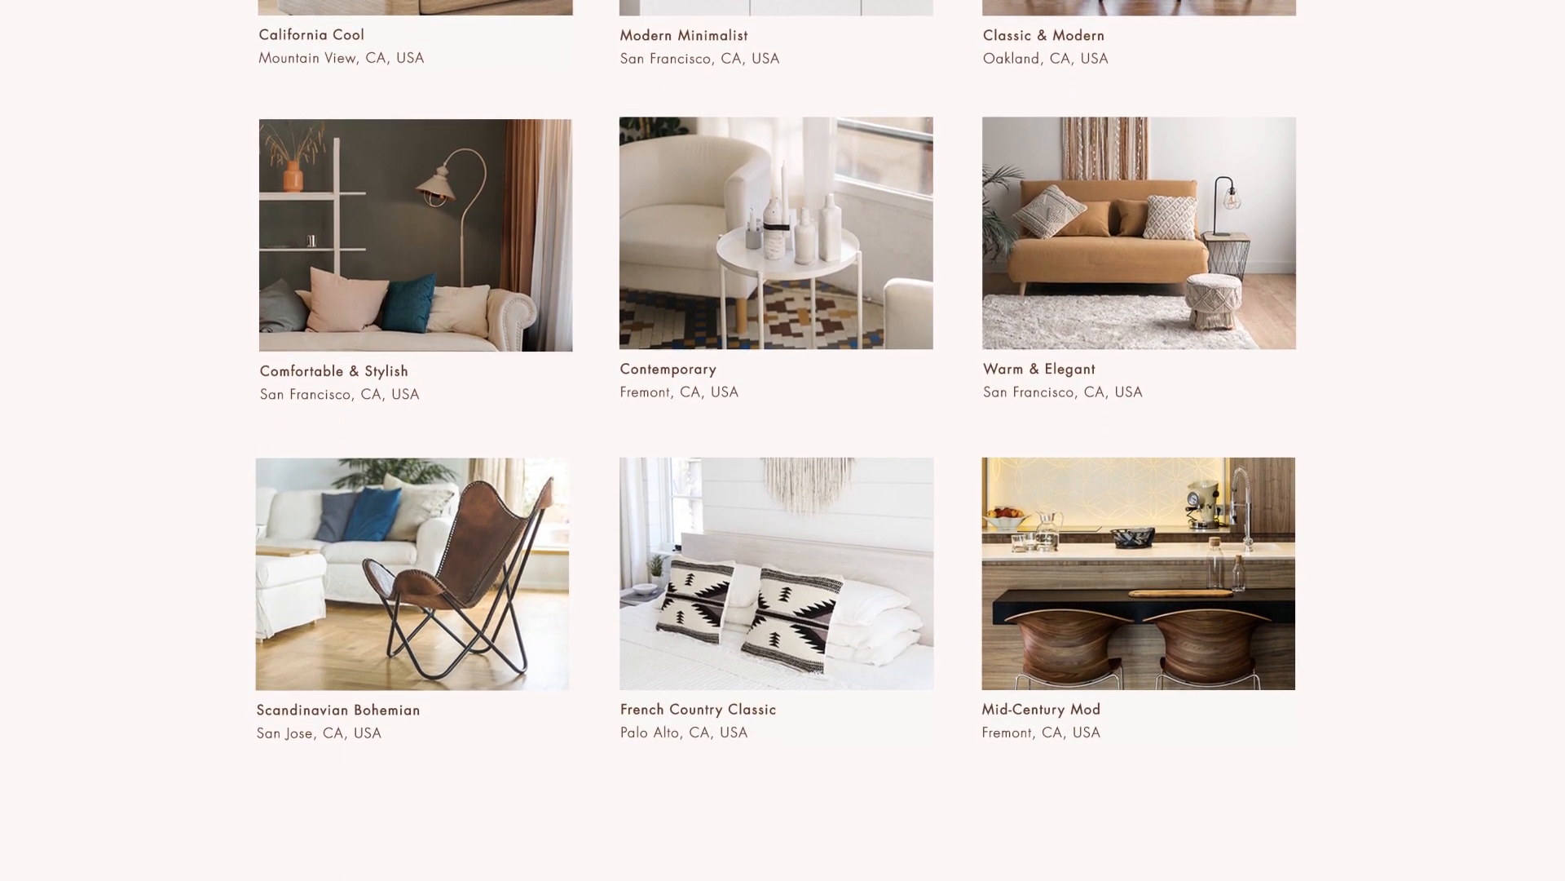